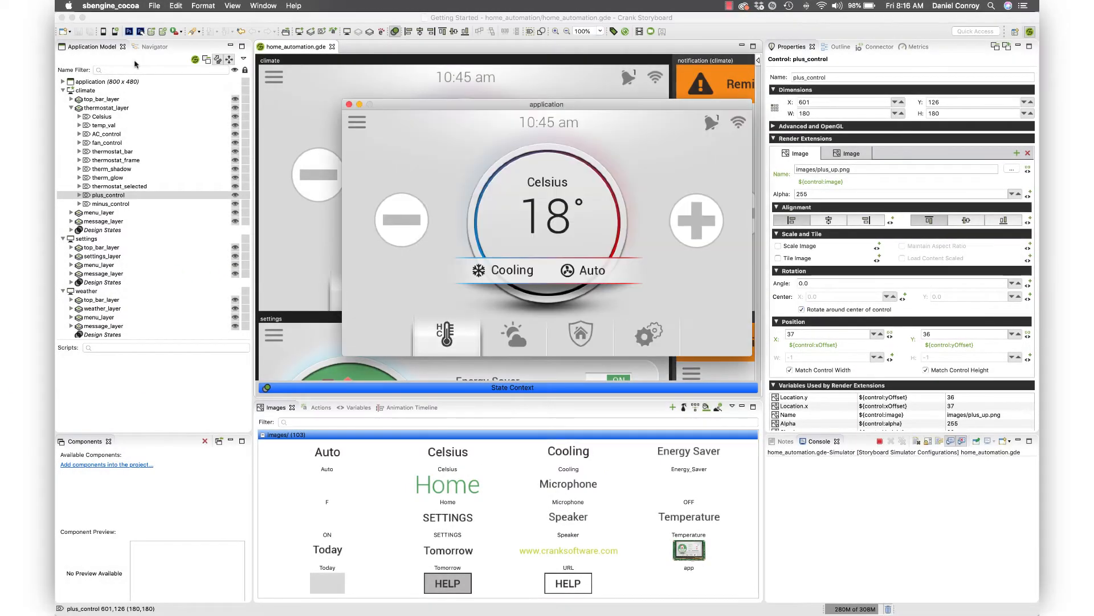
{"action": "mouse_move", "coordinate": [695, 221]}
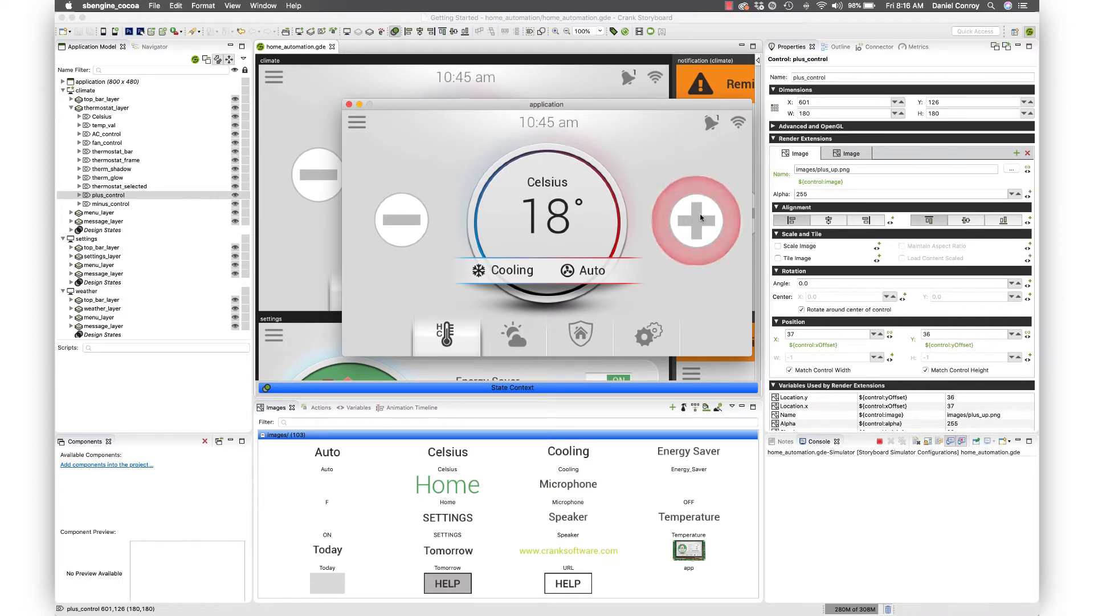
{"action": "mouse_move", "coordinate": [401, 157]}
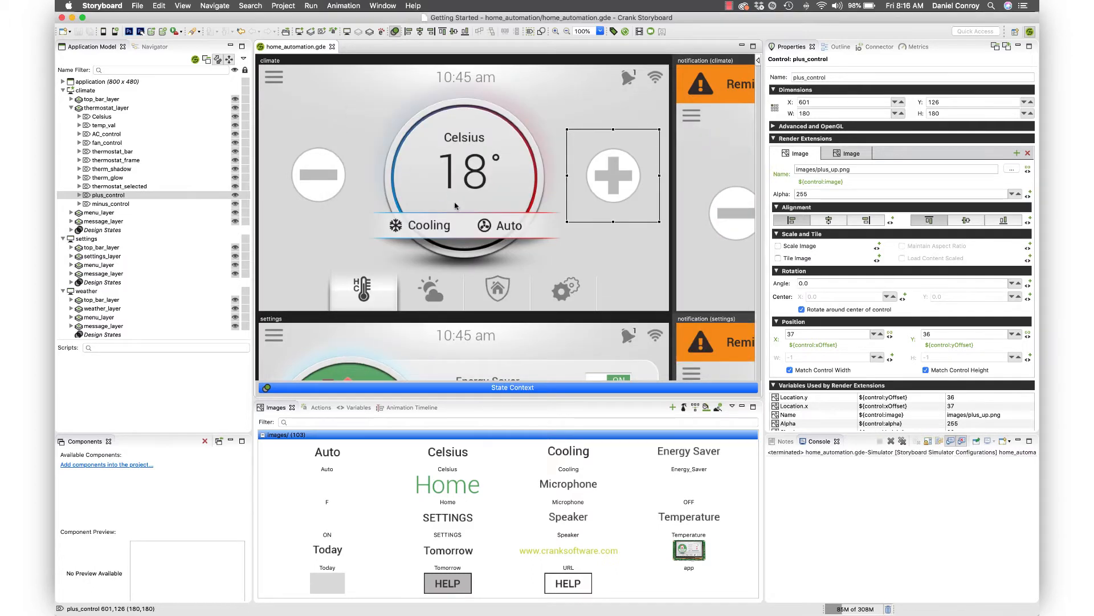
{"action": "mouse_move", "coordinate": [457, 206]}
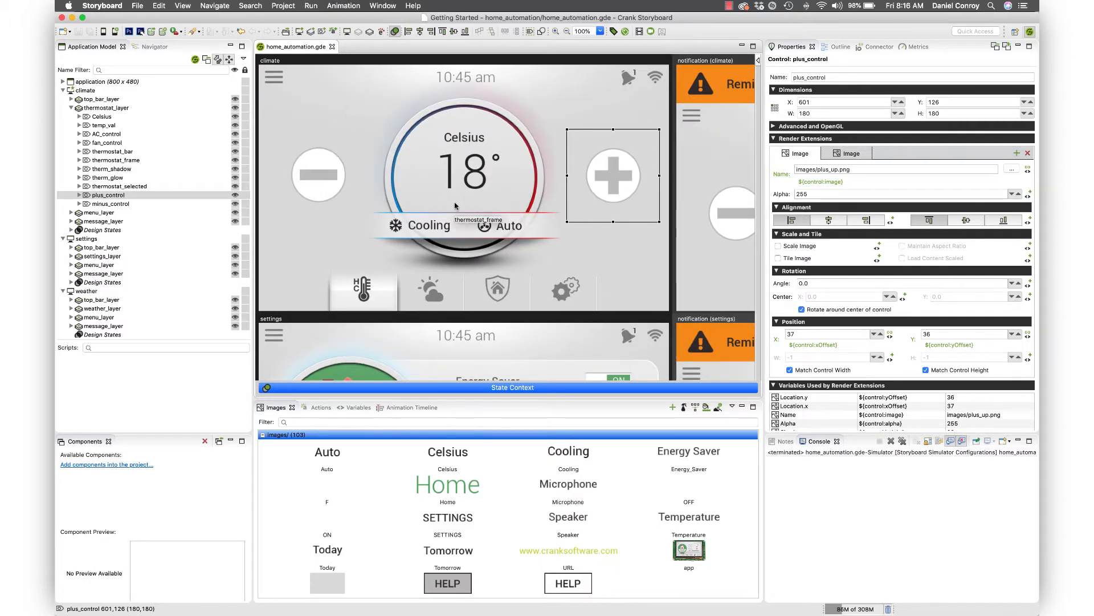
{"action": "mouse_move", "coordinate": [599, 211]}
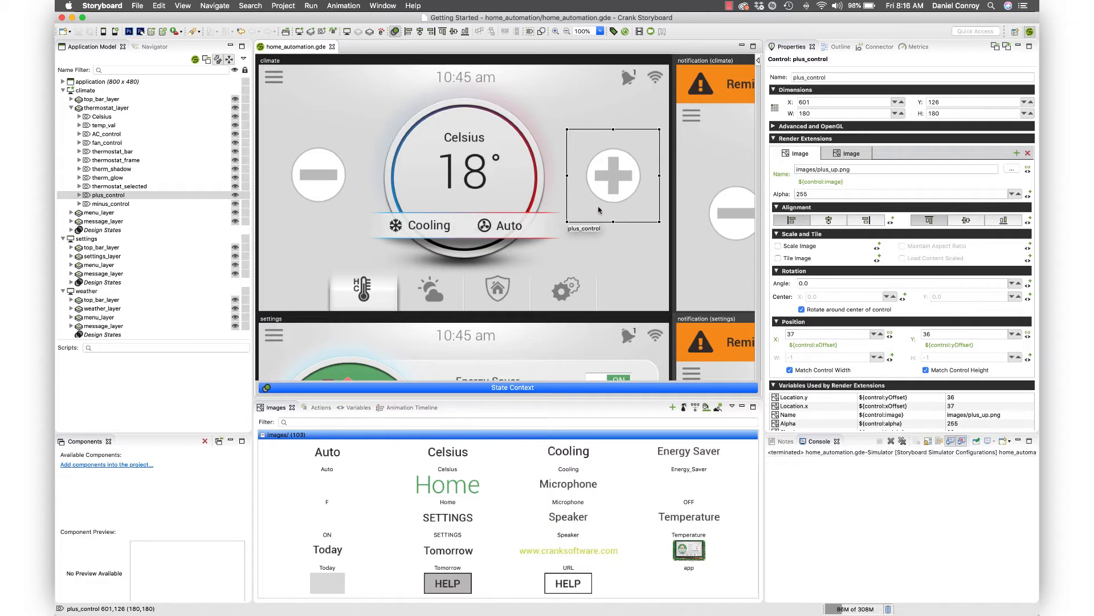
Bind the temp_val text to a new variable named temp with default value 18°
{"action": "left_click", "coordinate": [463, 171]}
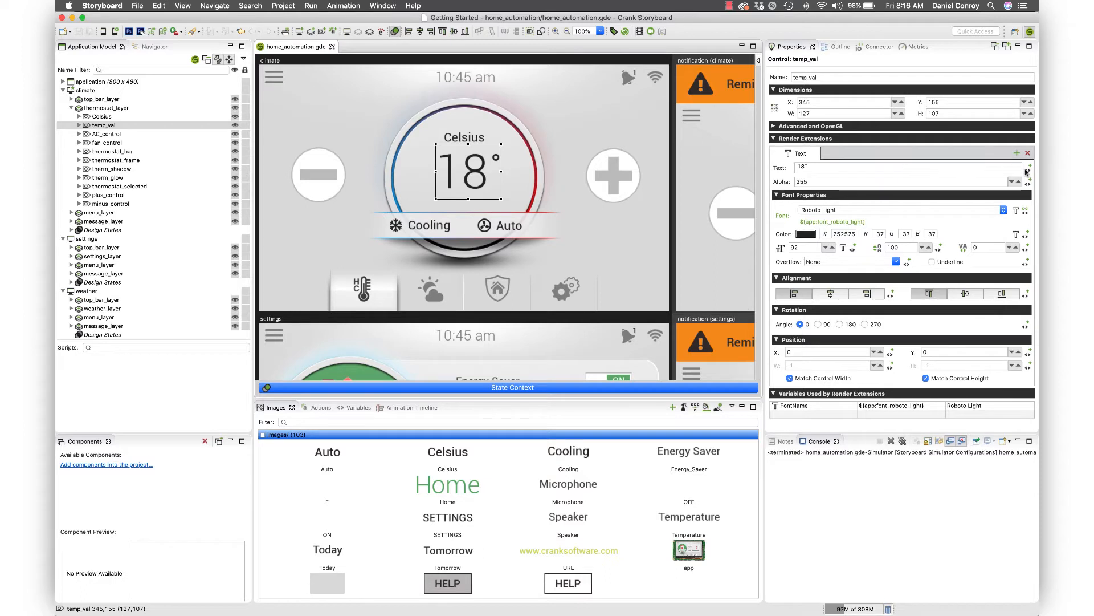
{"action": "mouse_move", "coordinate": [1028, 172]}
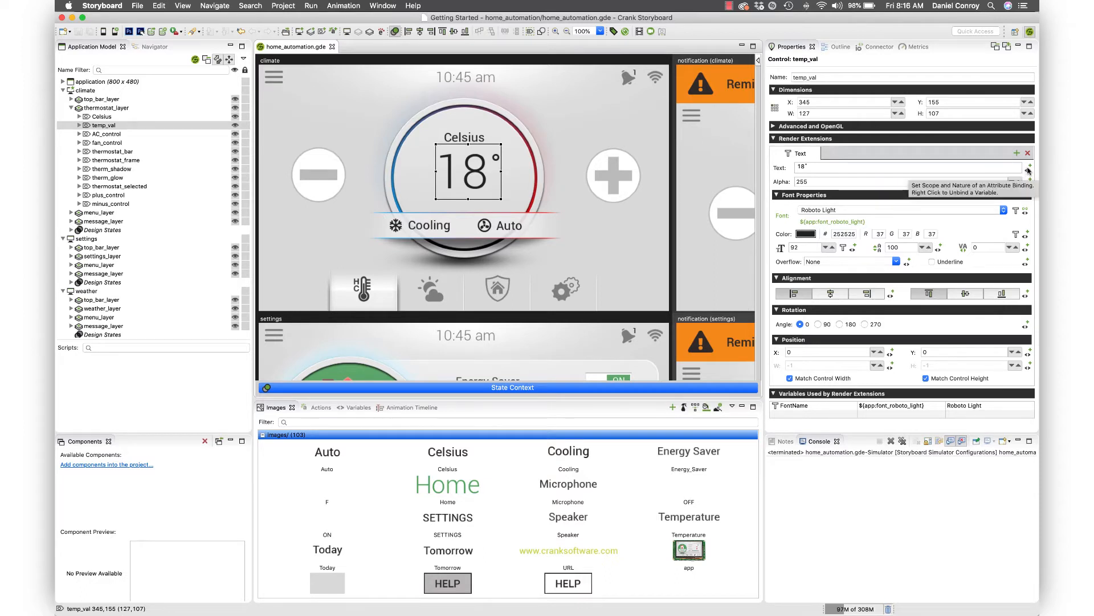
{"action": "left_click", "coordinate": [1027, 171]}
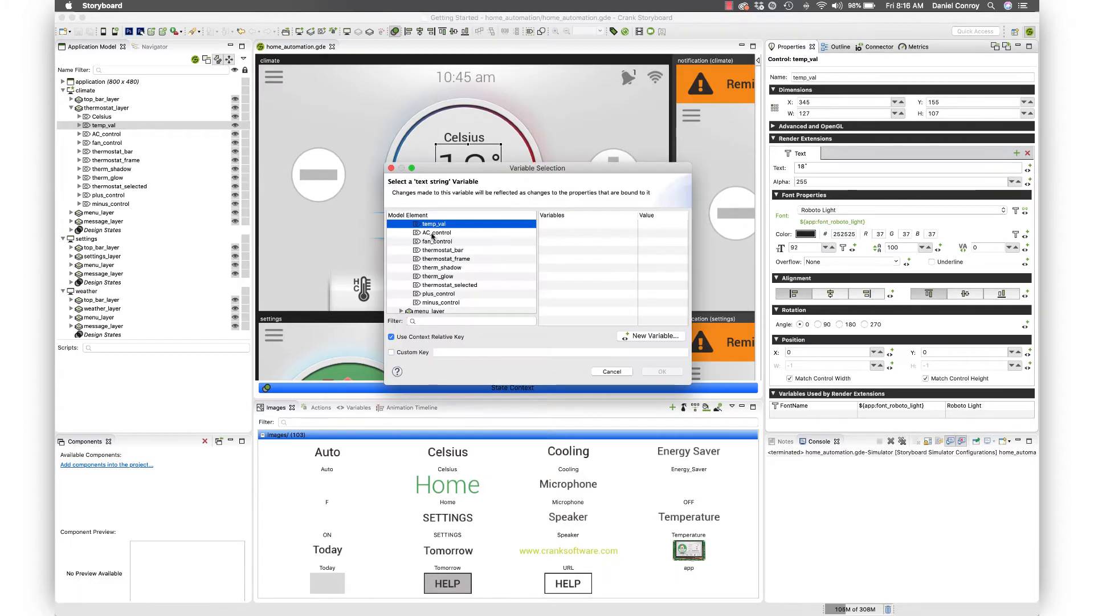
{"action": "mouse_move", "coordinate": [659, 352]}
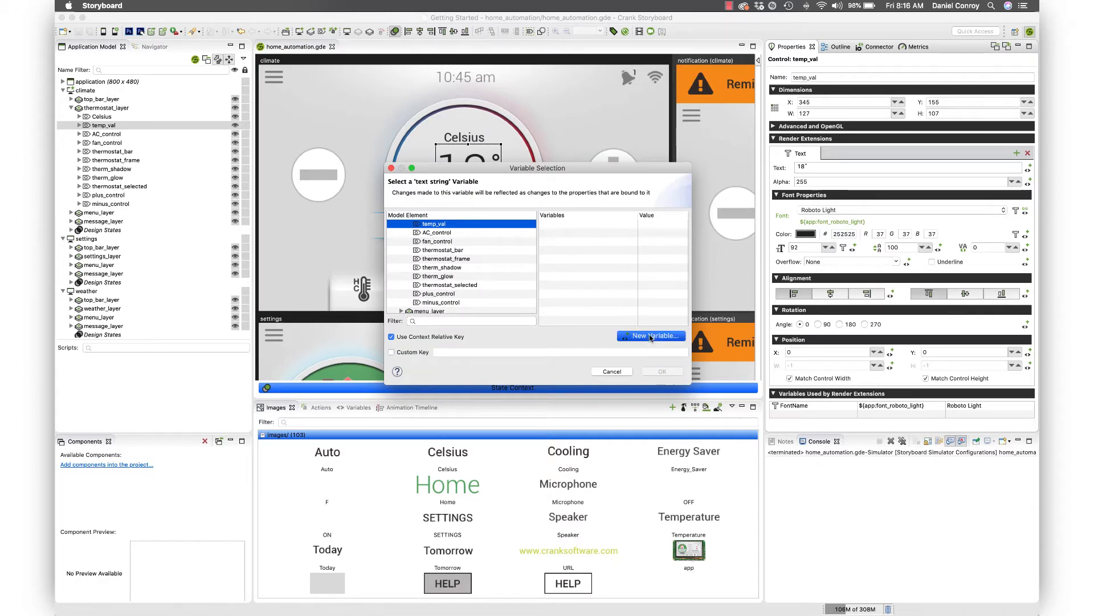
{"action": "left_click", "coordinate": [650, 336]}
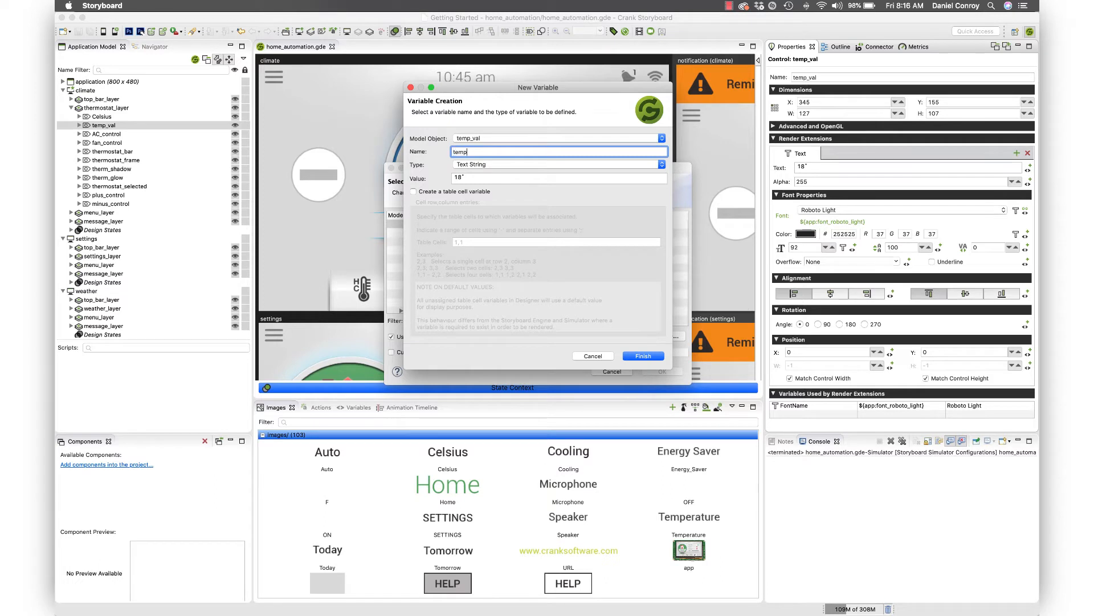
{"action": "mouse_move", "coordinate": [626, 367]}
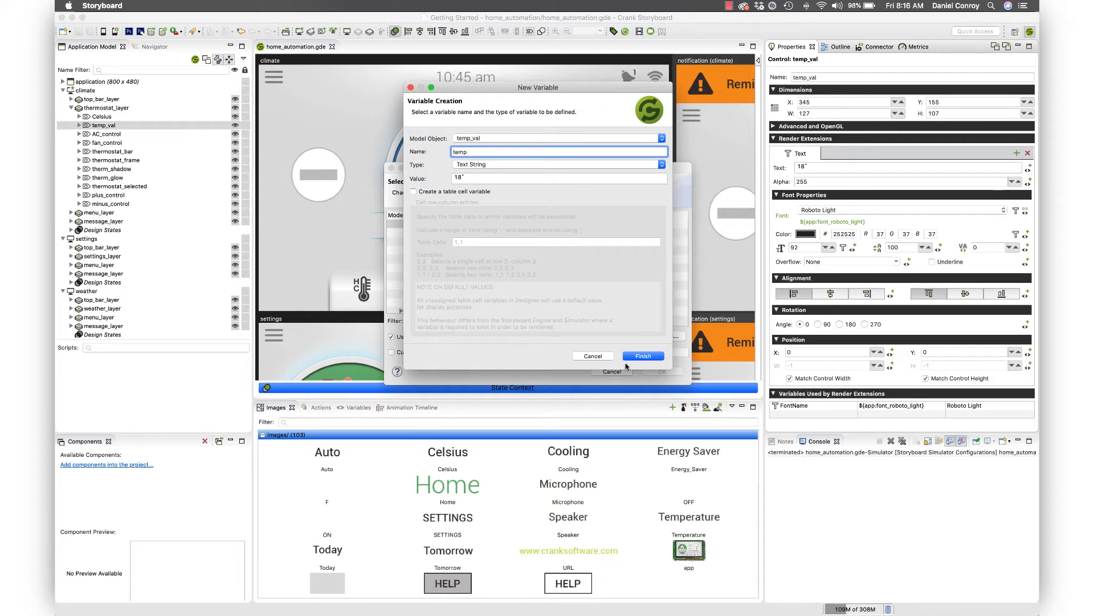
{"action": "left_click", "coordinate": [643, 355]}
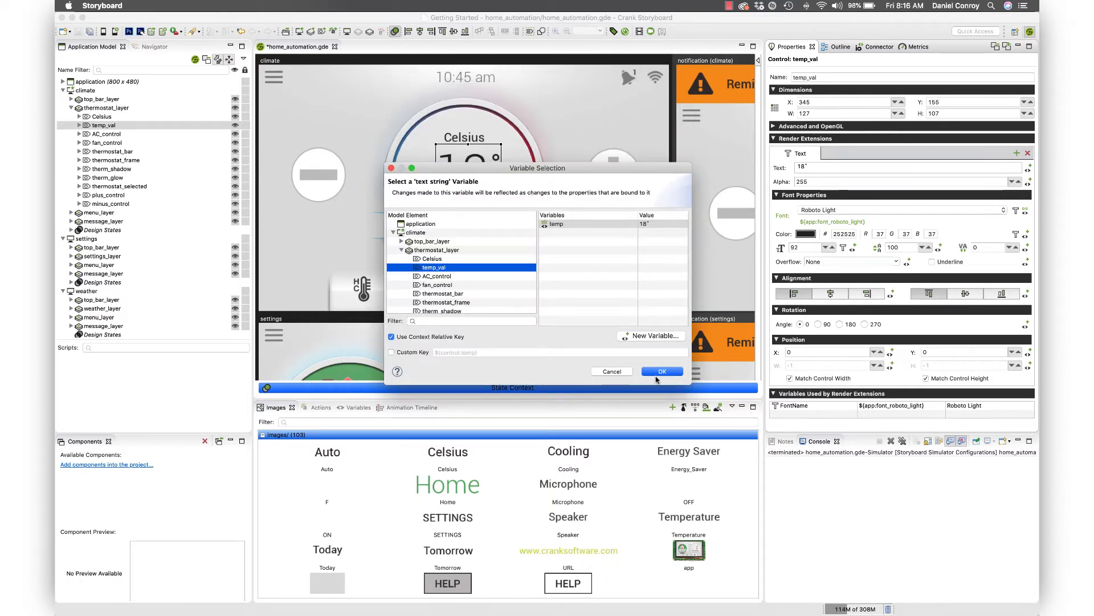
{"action": "left_click", "coordinate": [660, 370]}
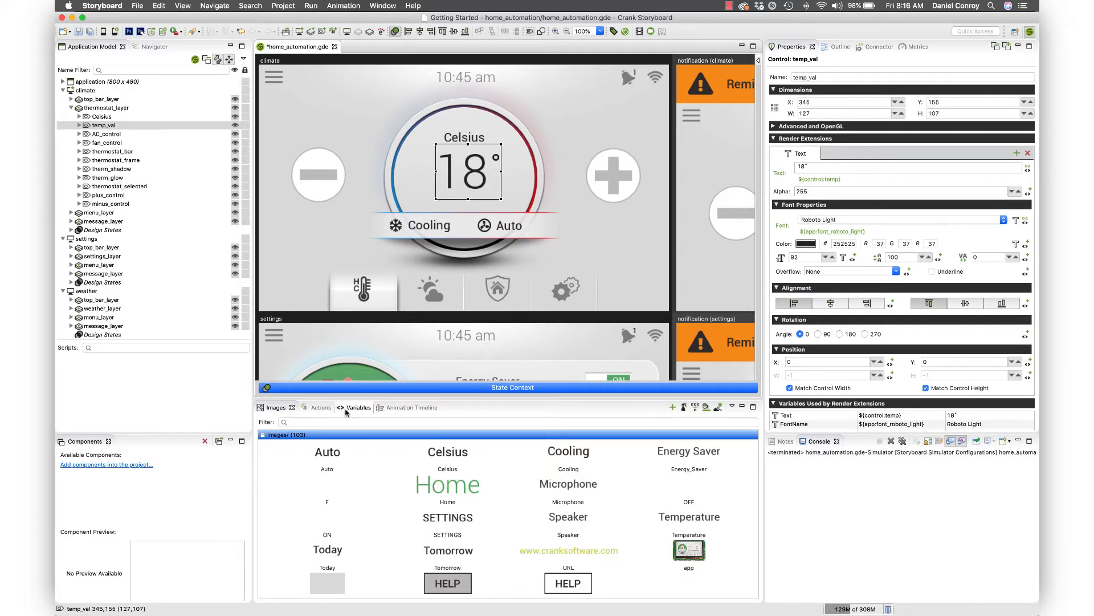
Show the Variables list and expand temp_val's Variables node in the Application Model
{"action": "left_click", "coordinate": [349, 406]}
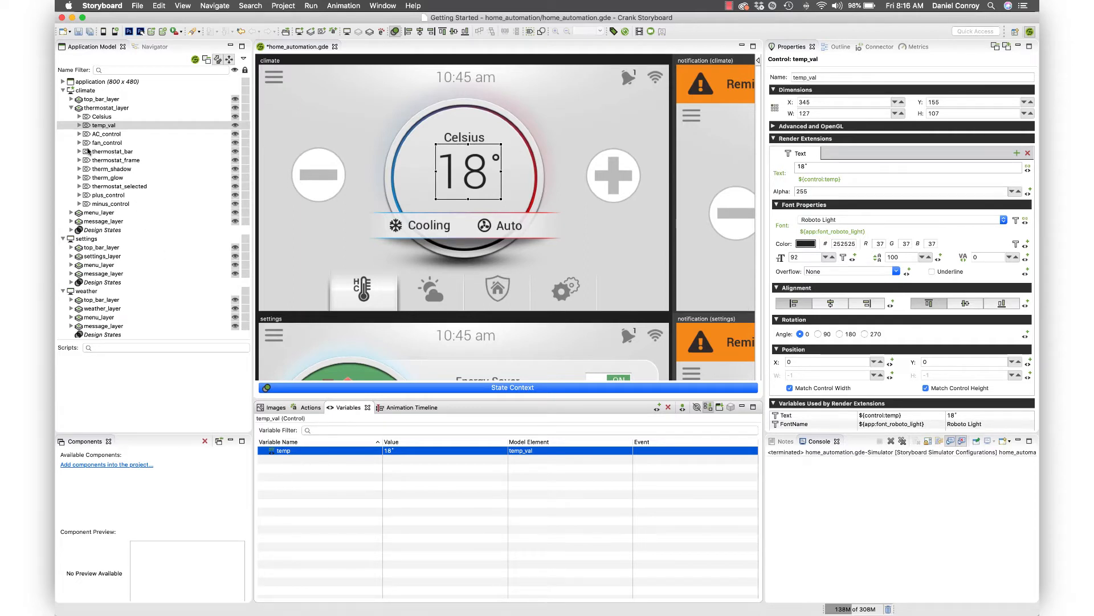
{"action": "left_click", "coordinate": [78, 125]}
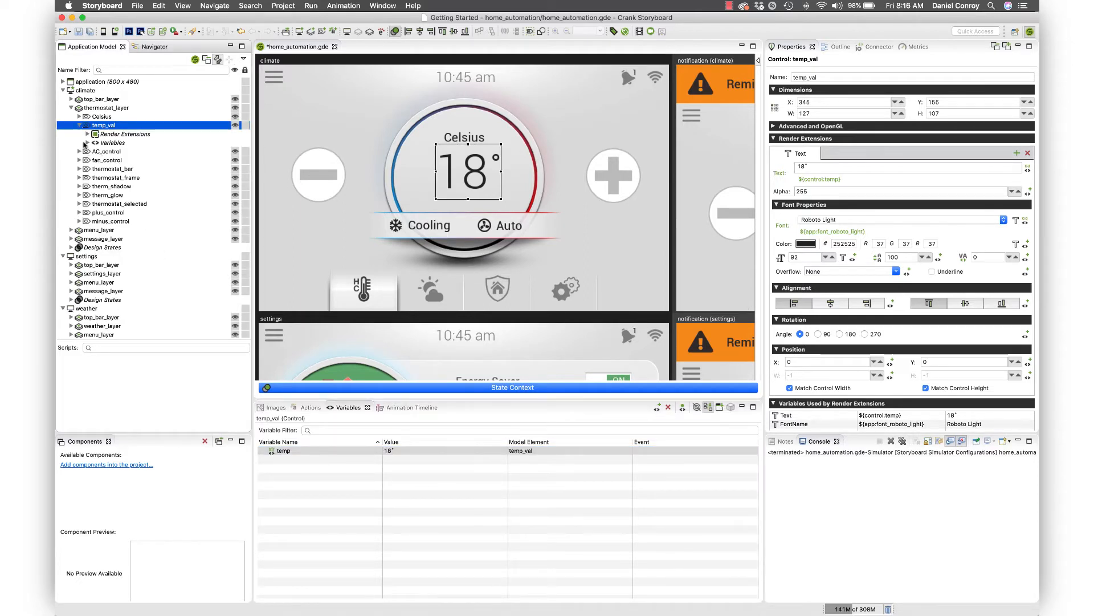
{"action": "left_click", "coordinate": [80, 142]}
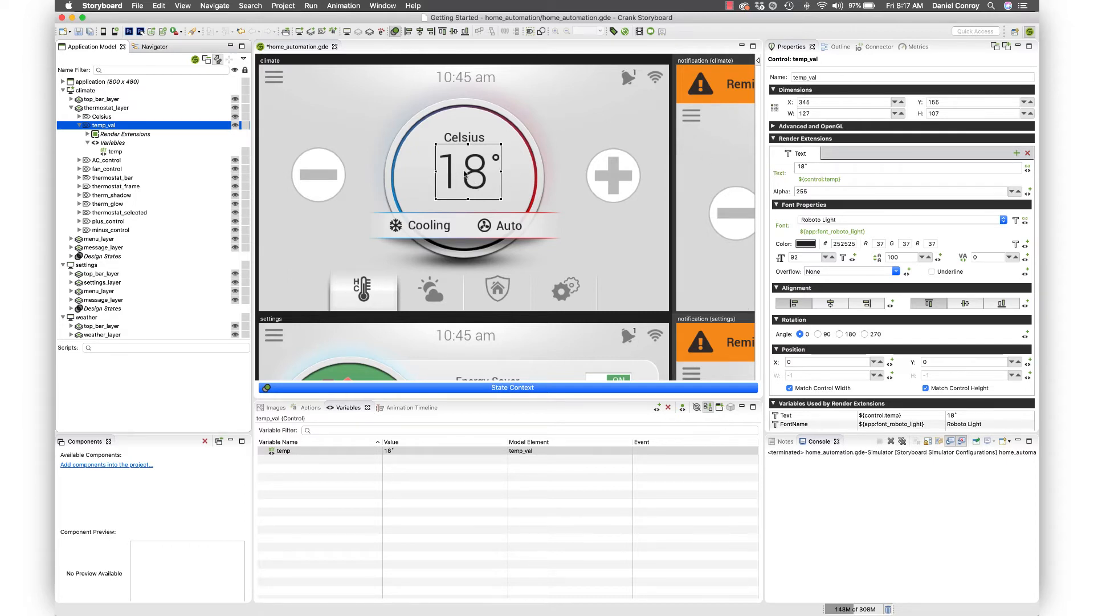
{"action": "mouse_move", "coordinate": [613, 175]}
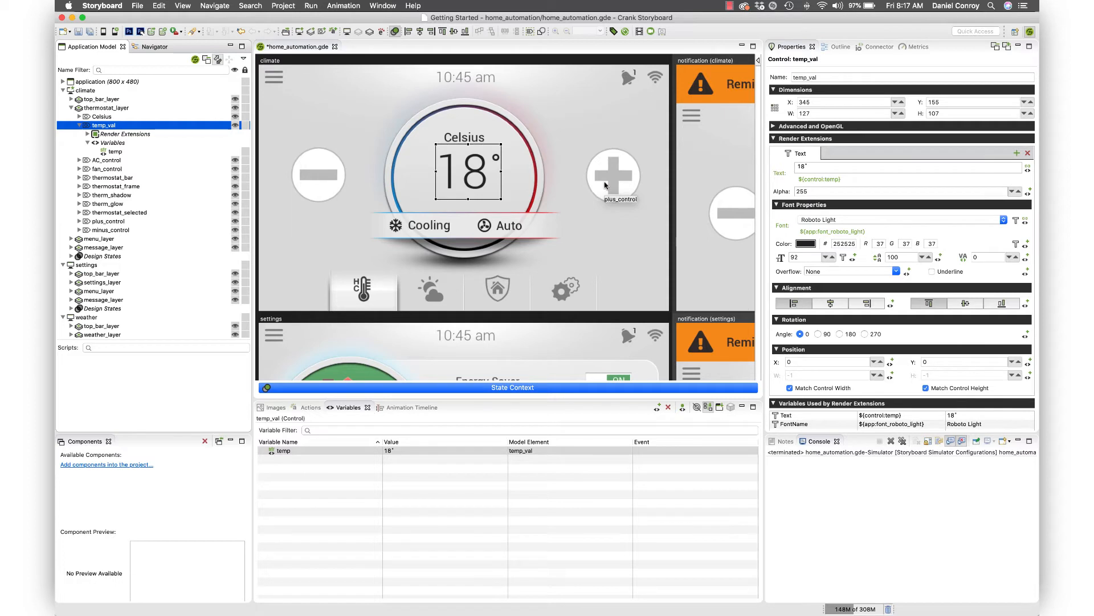
Add a press action to plus_control running the Lua Script function temp_up
{"action": "left_click", "coordinate": [613, 175]}
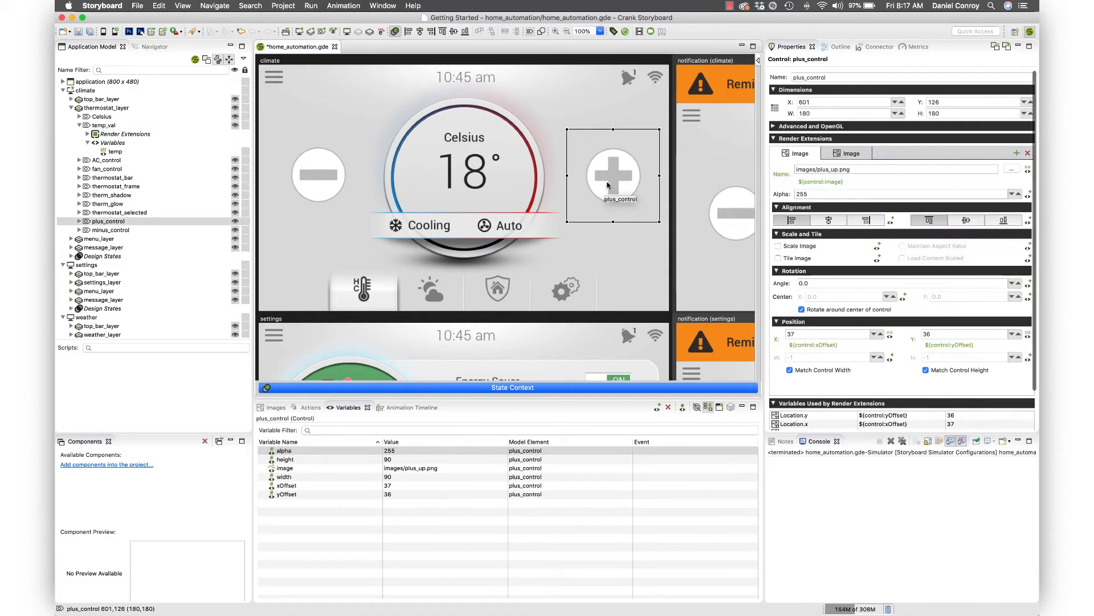
{"action": "right_click", "coordinate": [613, 175]}
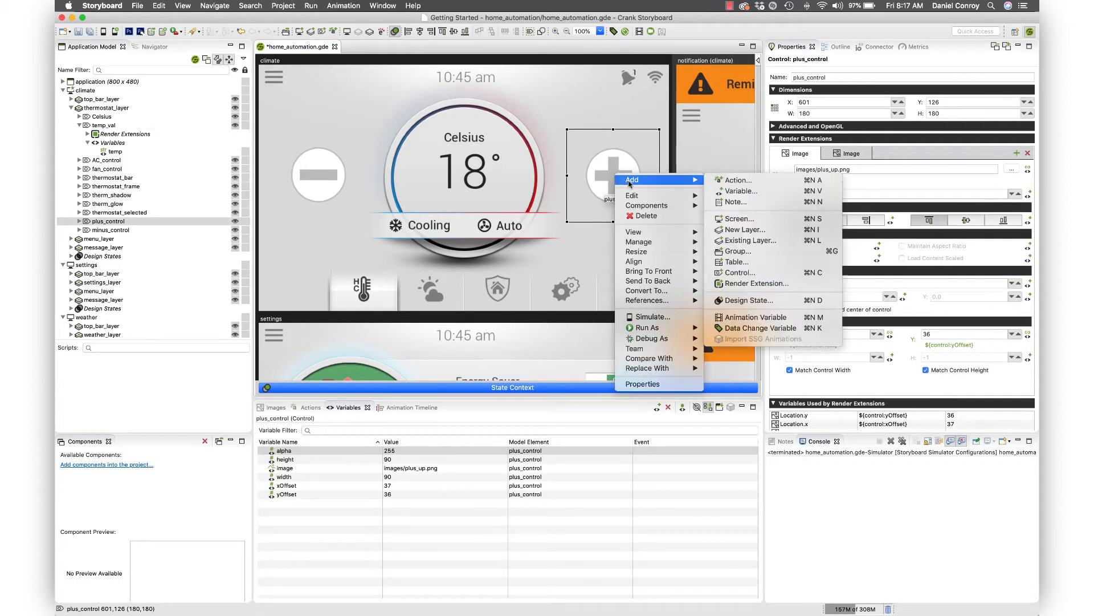
{"action": "left_click", "coordinate": [734, 179]}
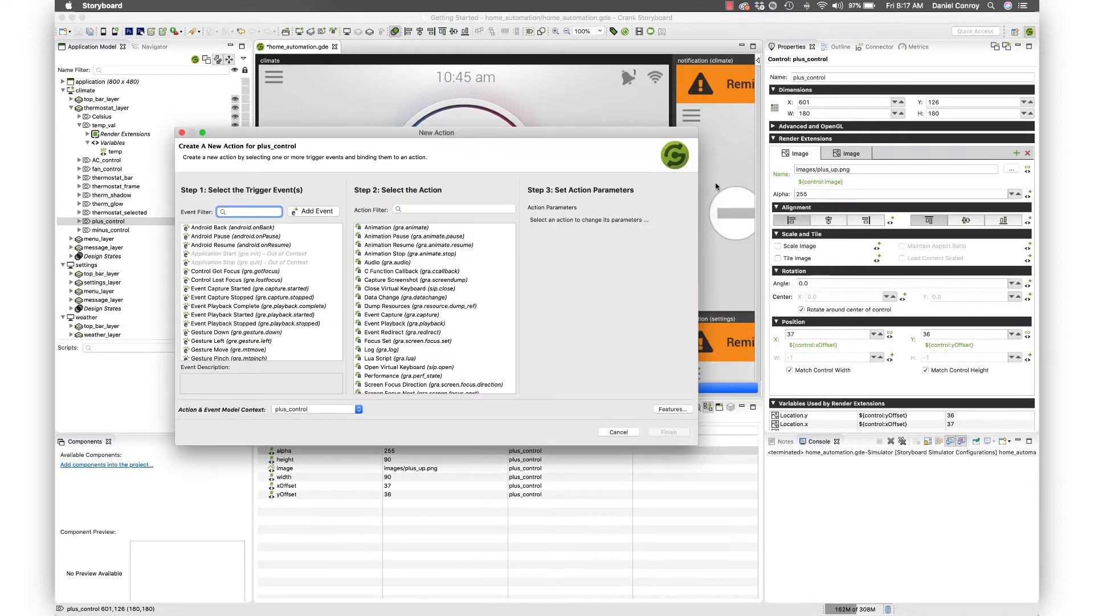
{"action": "type", "text": "pre"}
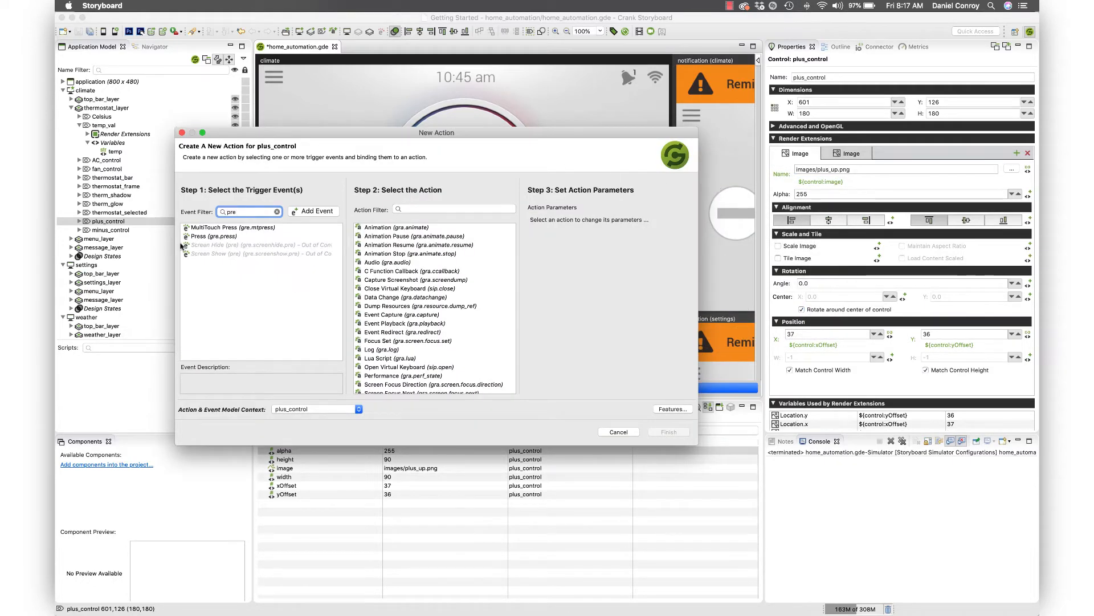
{"action": "left_click", "coordinate": [212, 236]}
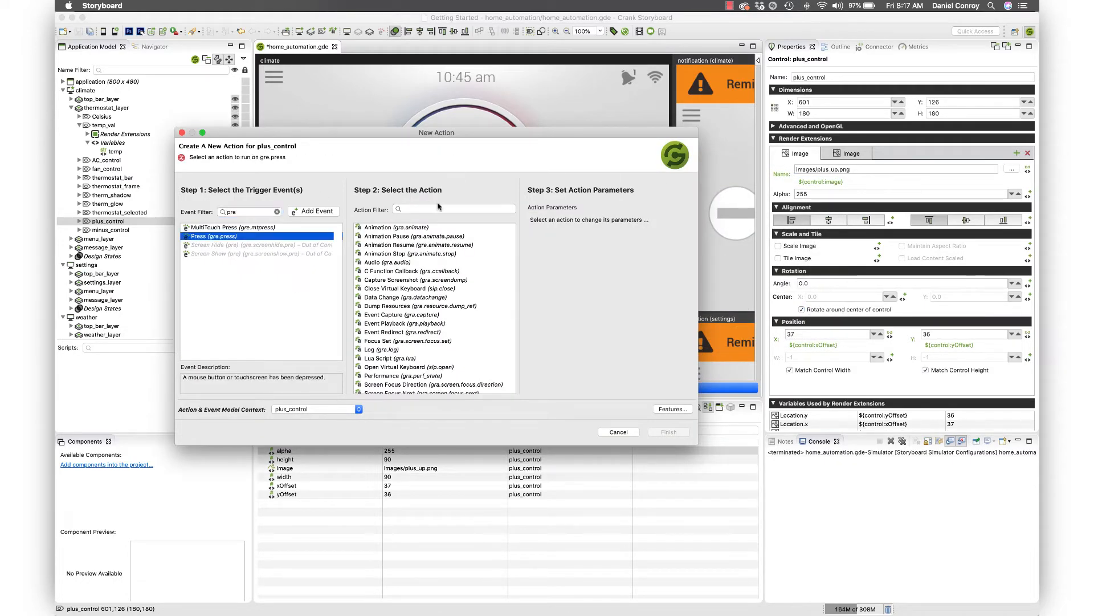
{"action": "type", "text": "lua"}
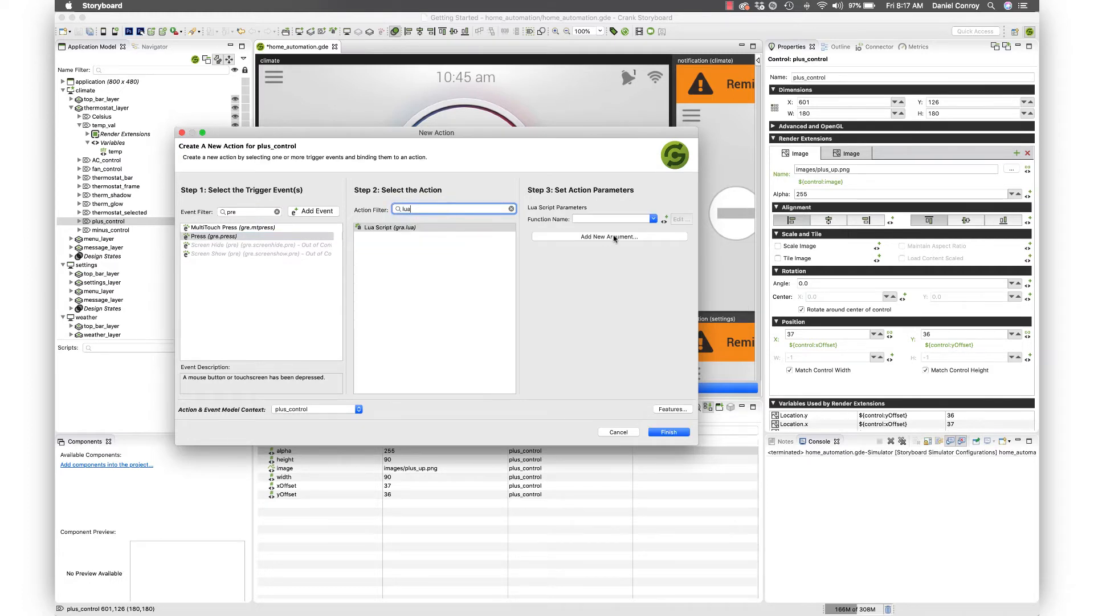
{"action": "left_click", "coordinate": [607, 218]}
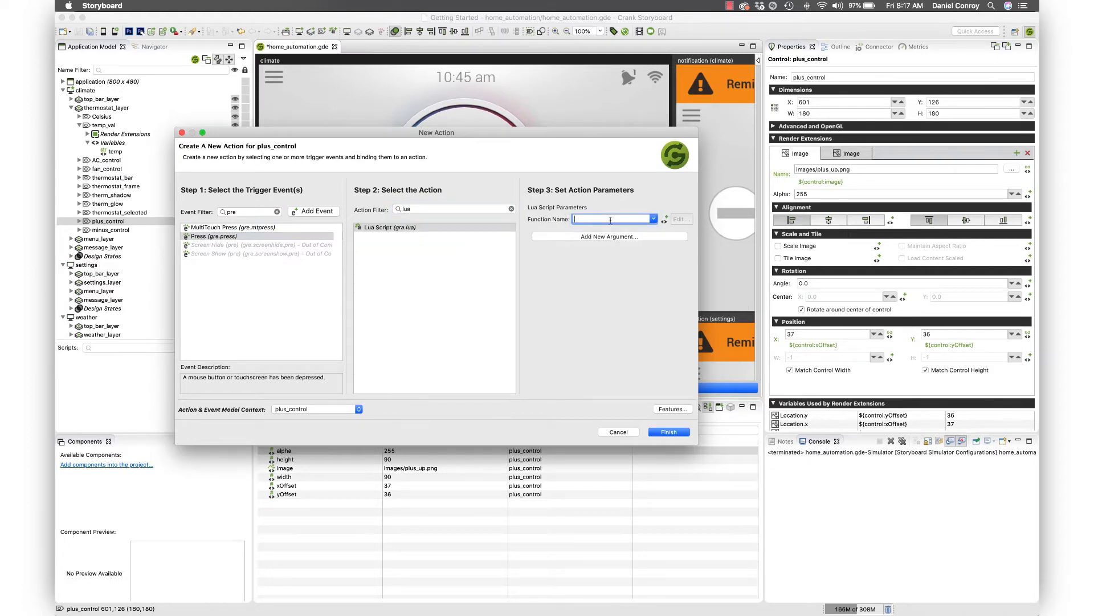
{"action": "type", "text": "temp_up"}
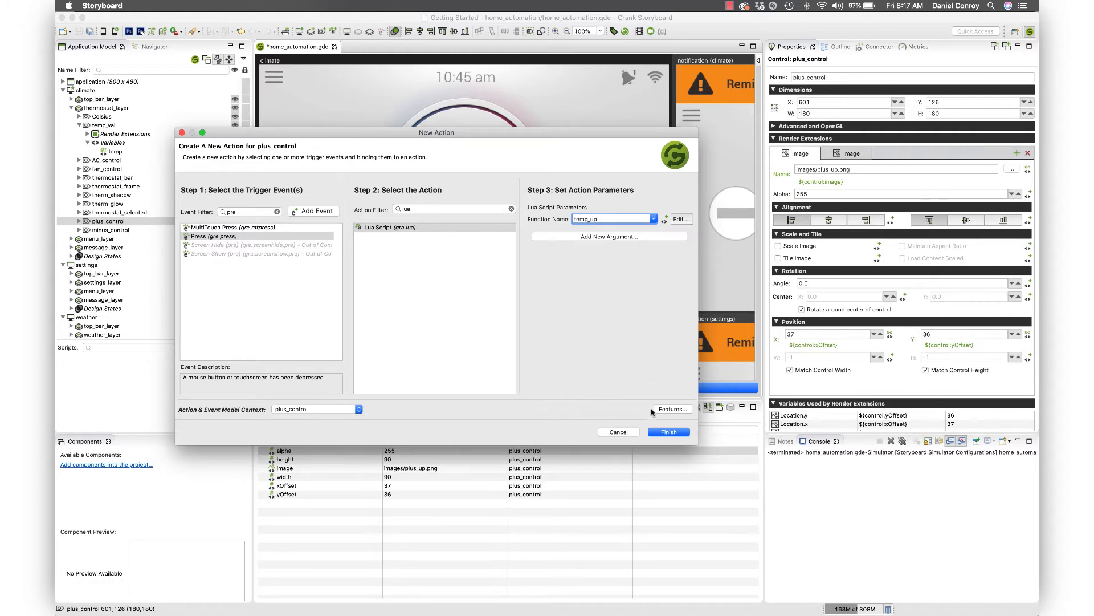
{"action": "left_click", "coordinate": [667, 431]}
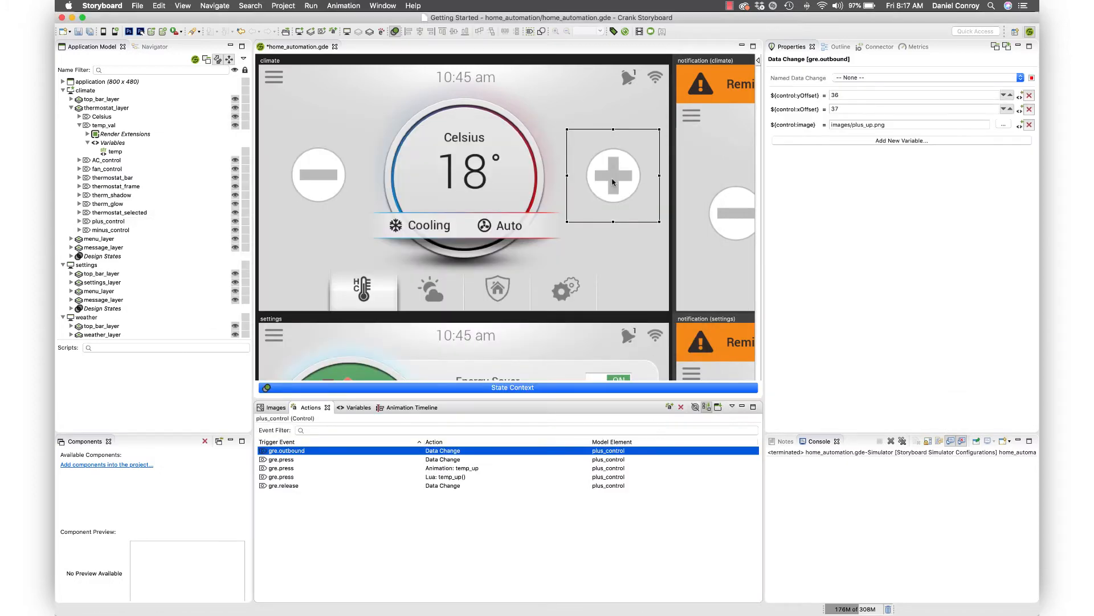
Edit the Function Name of the gre.press Lua: temp_up() action
{"action": "left_click", "coordinate": [612, 174]}
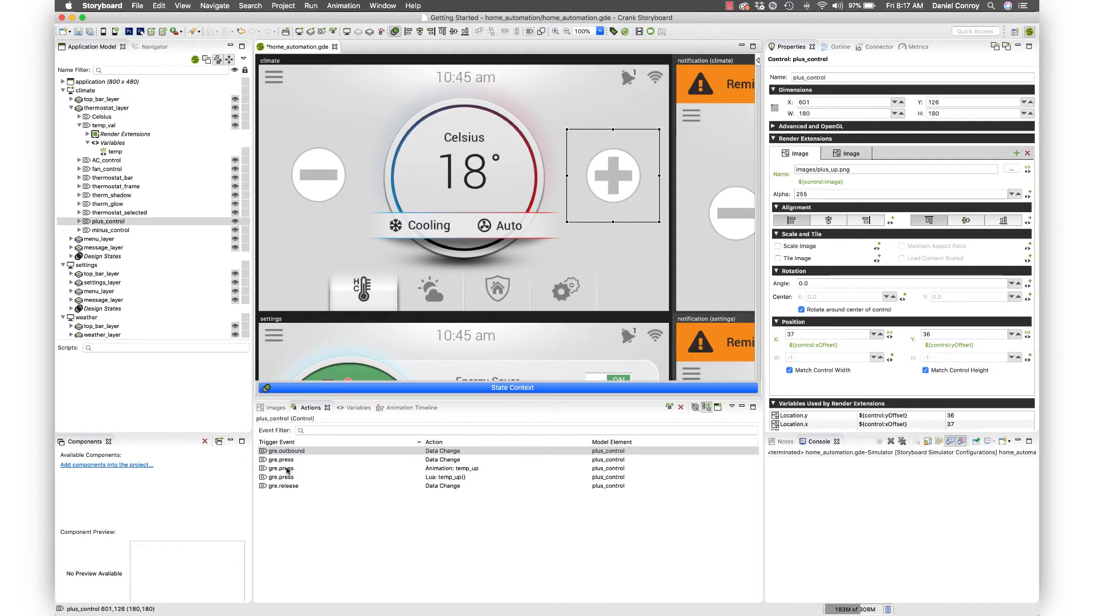
{"action": "left_click", "coordinate": [447, 477]}
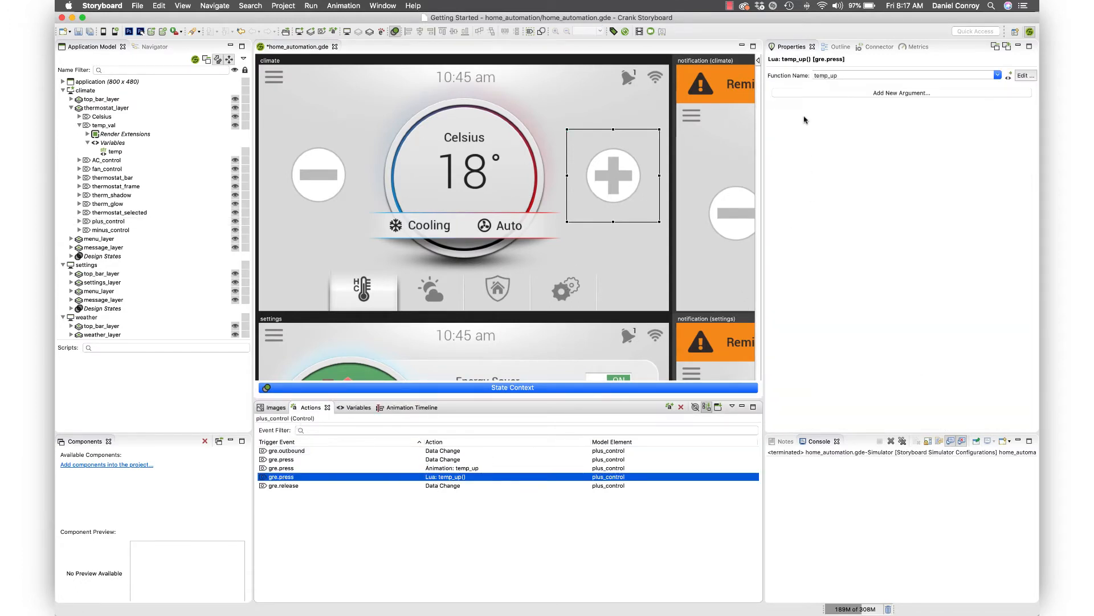
{"action": "mouse_move", "coordinate": [843, 104]}
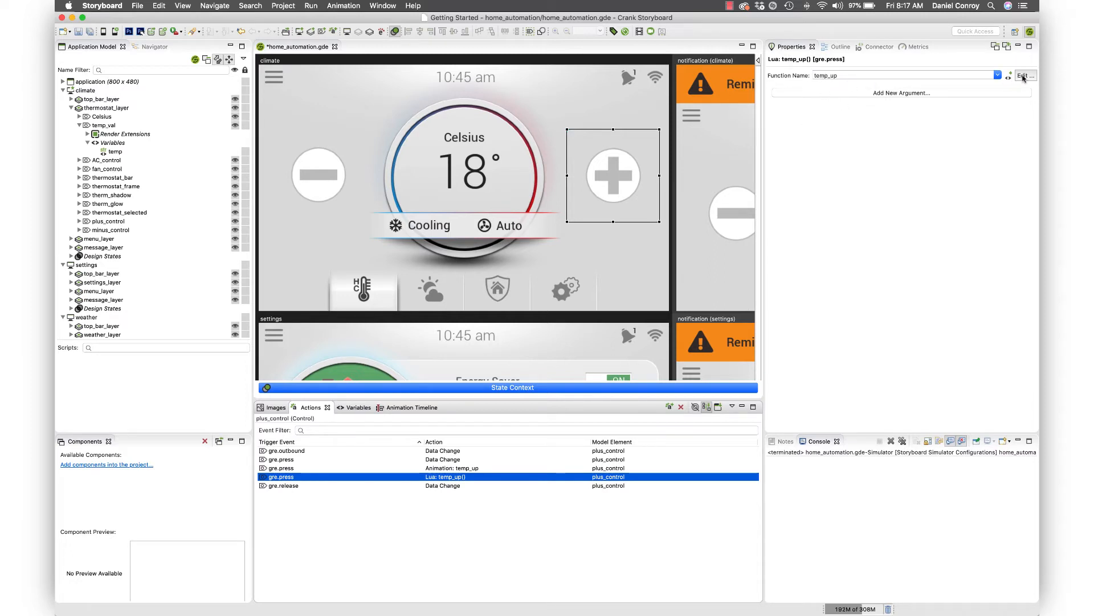
{"action": "left_click", "coordinate": [1026, 75]}
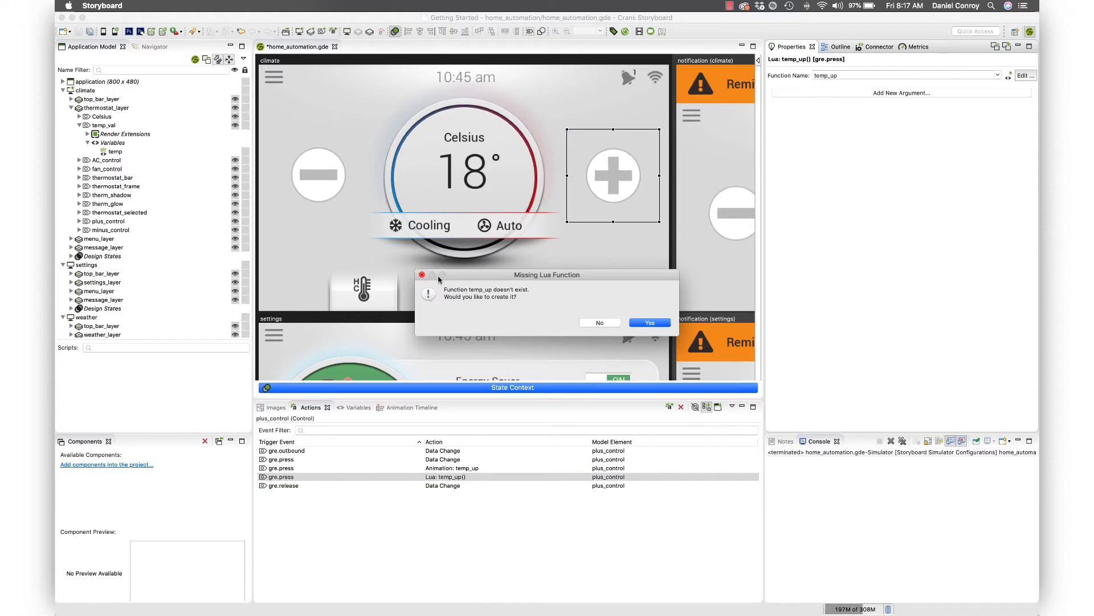
{"action": "mouse_move", "coordinate": [489, 302]}
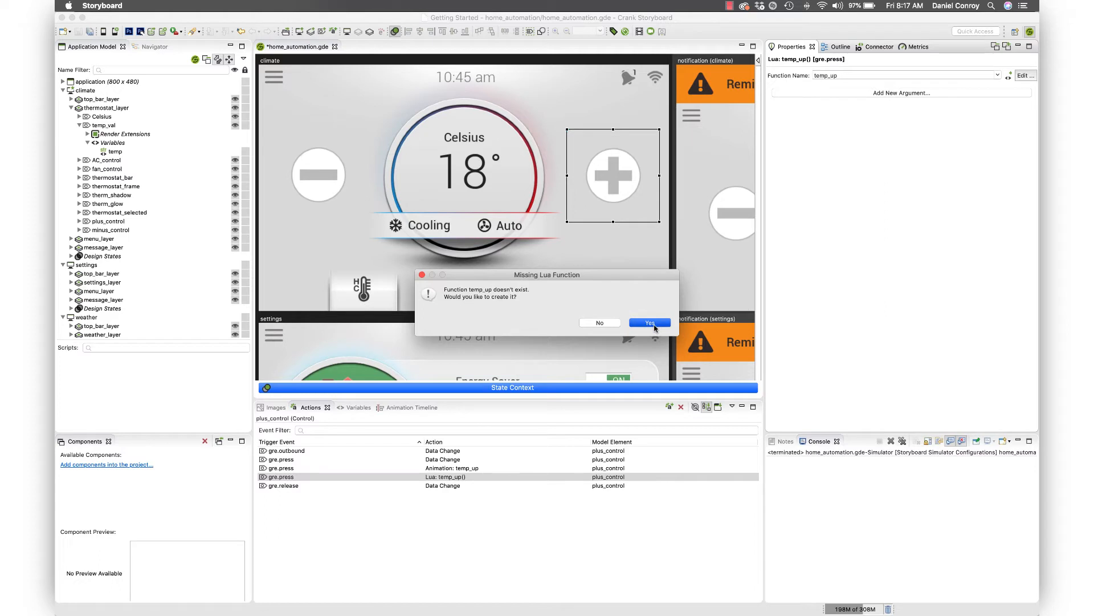
Create the temp_up stub in callbacks.lua and show it in the Navigator
{"action": "left_click", "coordinate": [649, 322]}
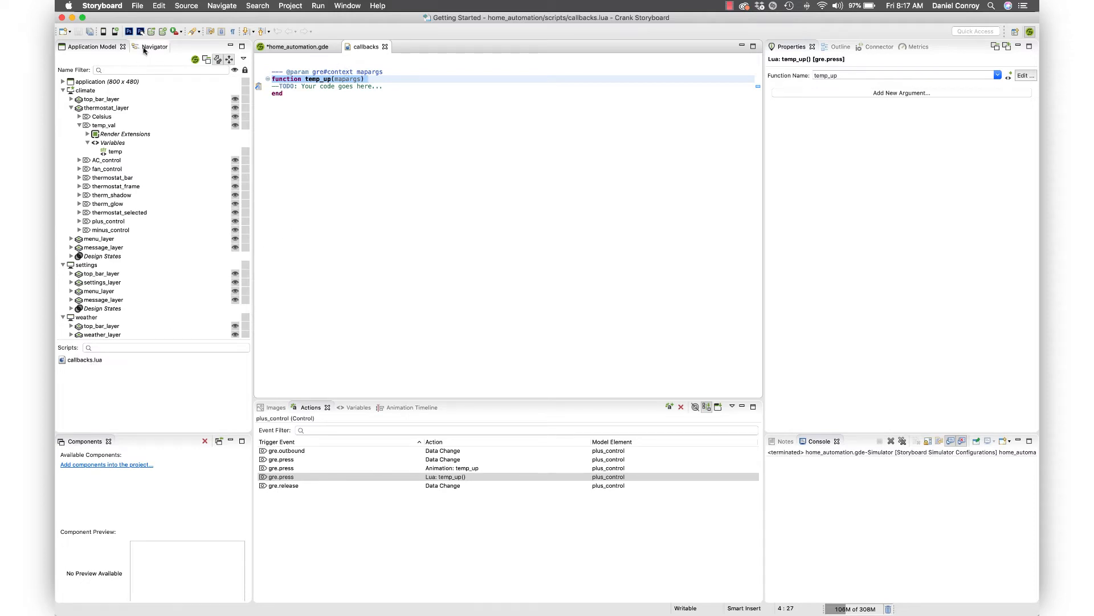
{"action": "left_click", "coordinate": [150, 47]}
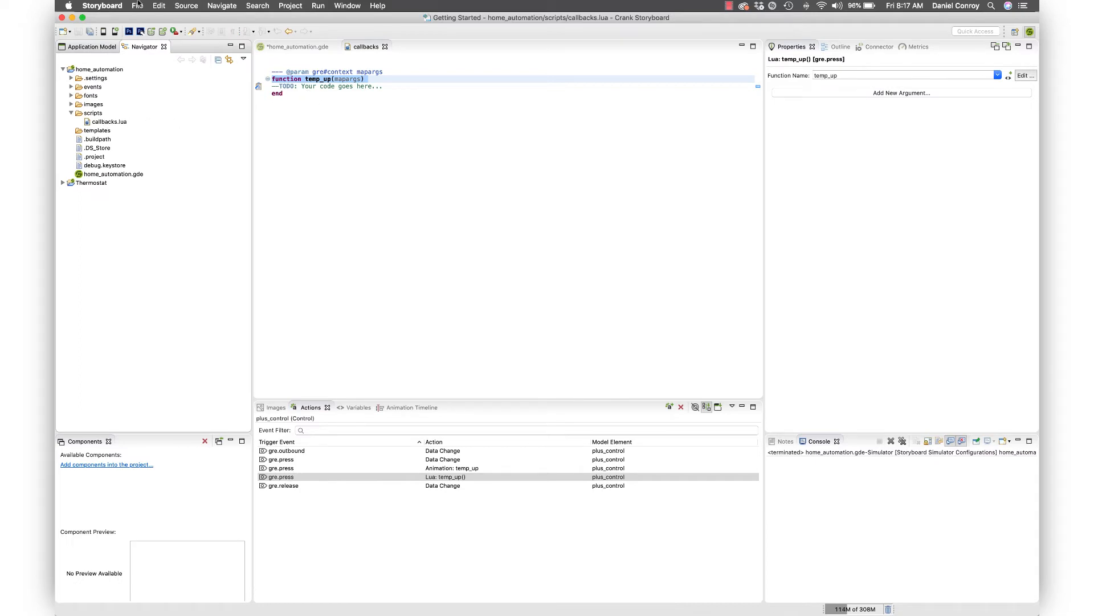
{"action": "left_click", "coordinate": [138, 5]}
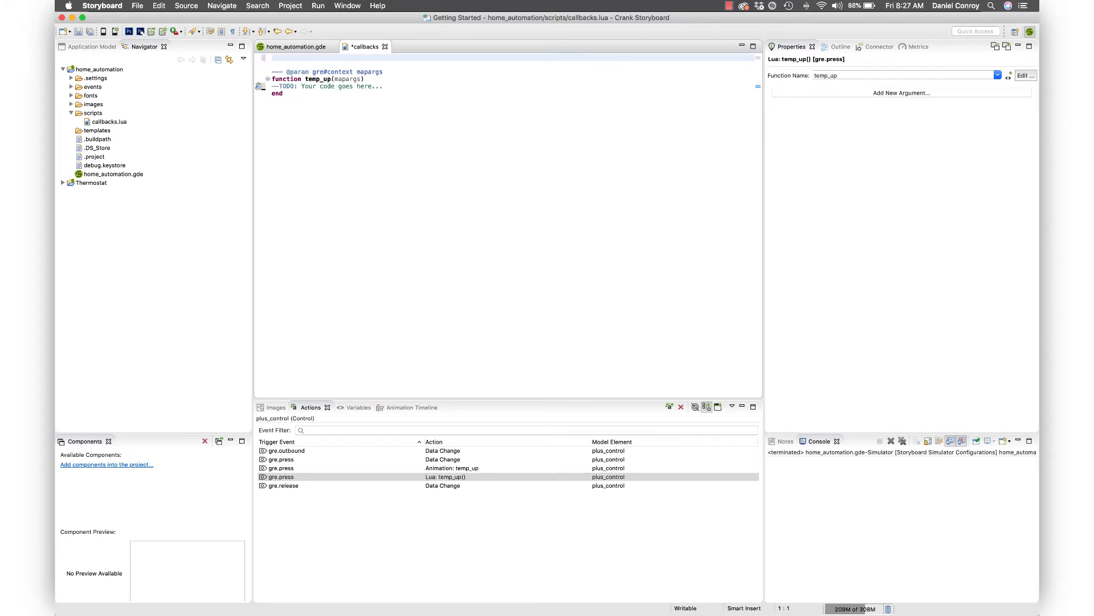
Declare local current_temp = 18 at the top of callbacks.lua
{"action": "type", "text": "local"}
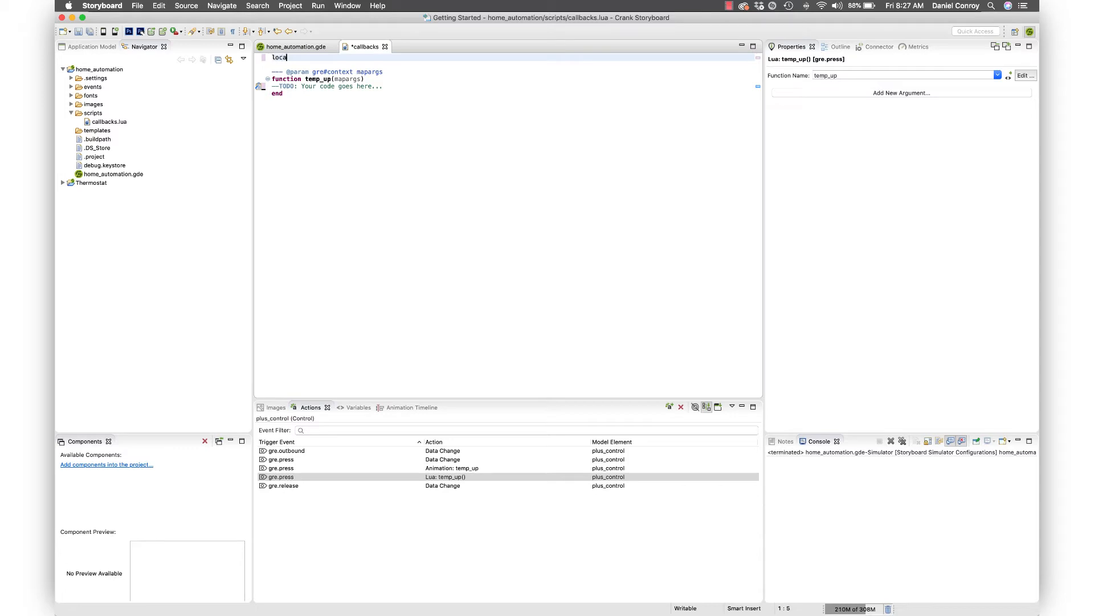
{"action": "type", "text": "l"}
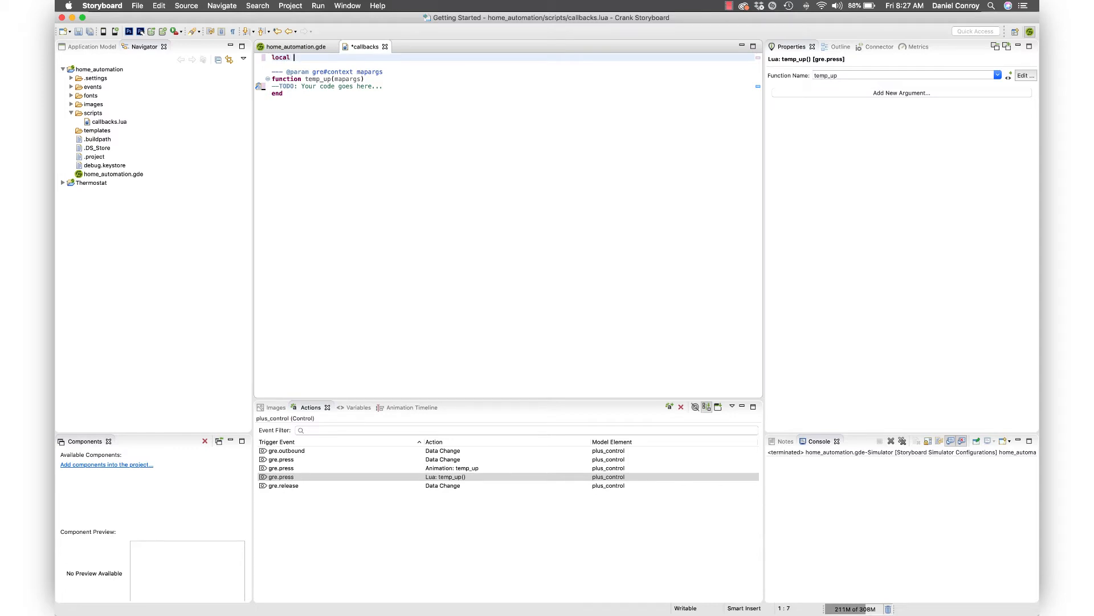
{"action": "type", "text": "co"}
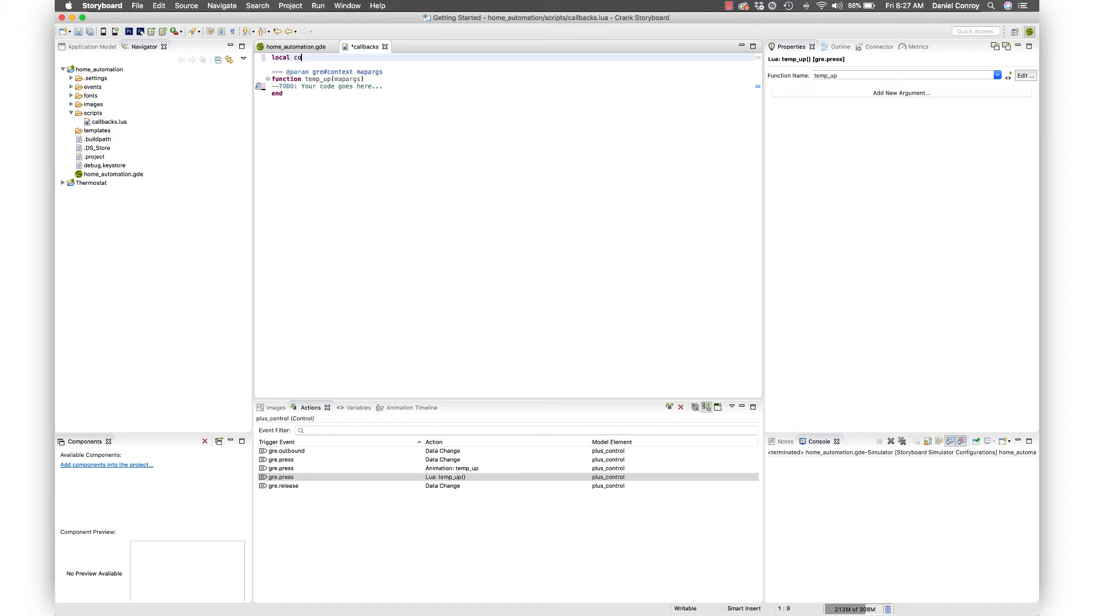
{"action": "type", "text": "urrent_temp"}
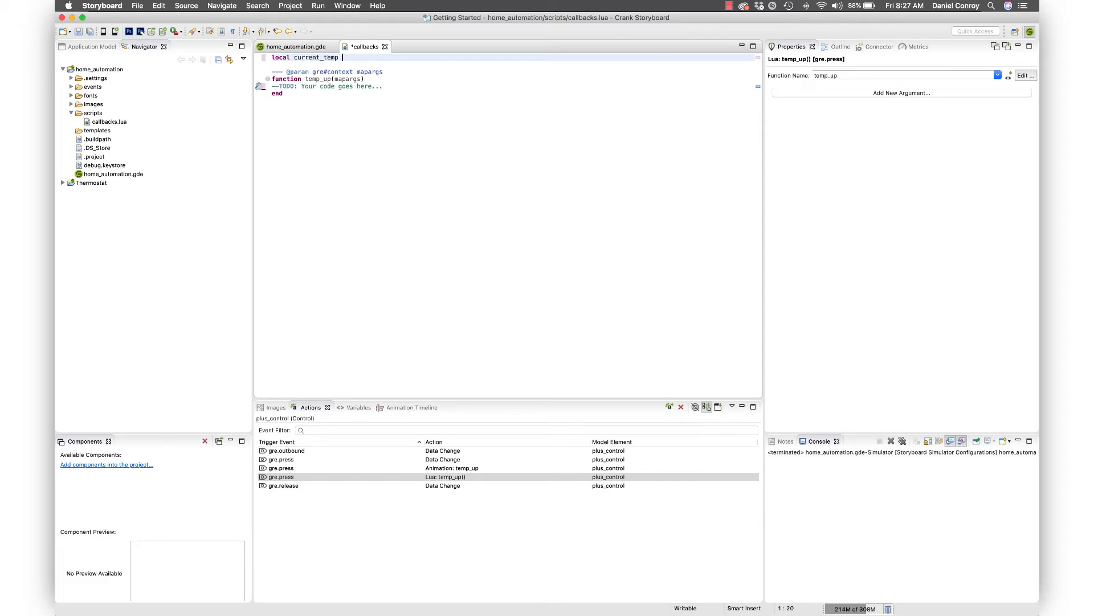
{"action": "type", "text": "= 18"}
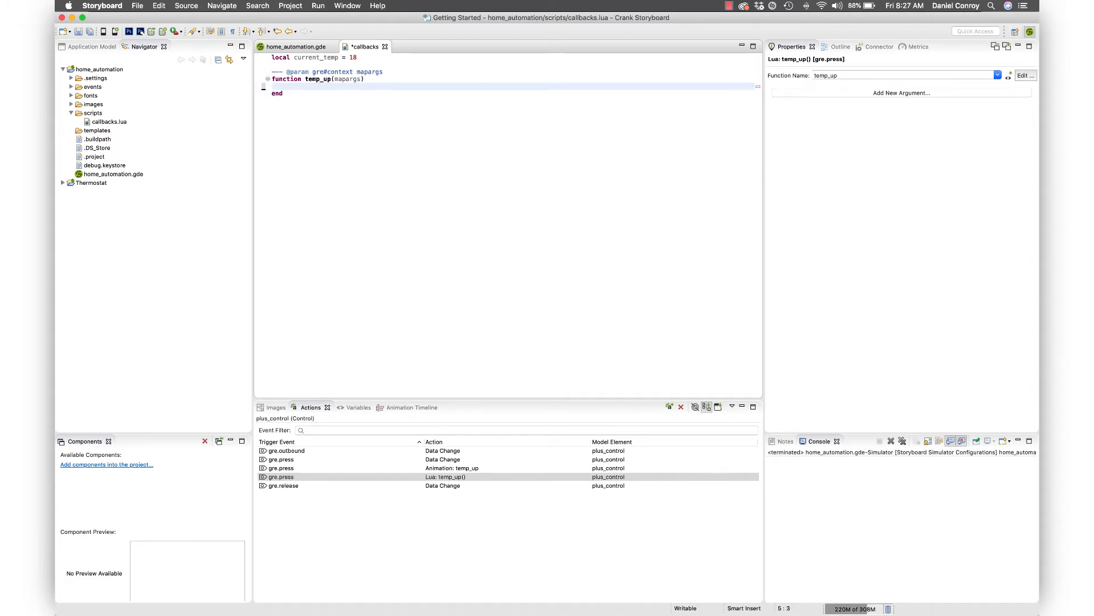
Write temp_up's if block: below 40, add 1 to current_temp, print it, end
{"action": "type", "text": "if th"}
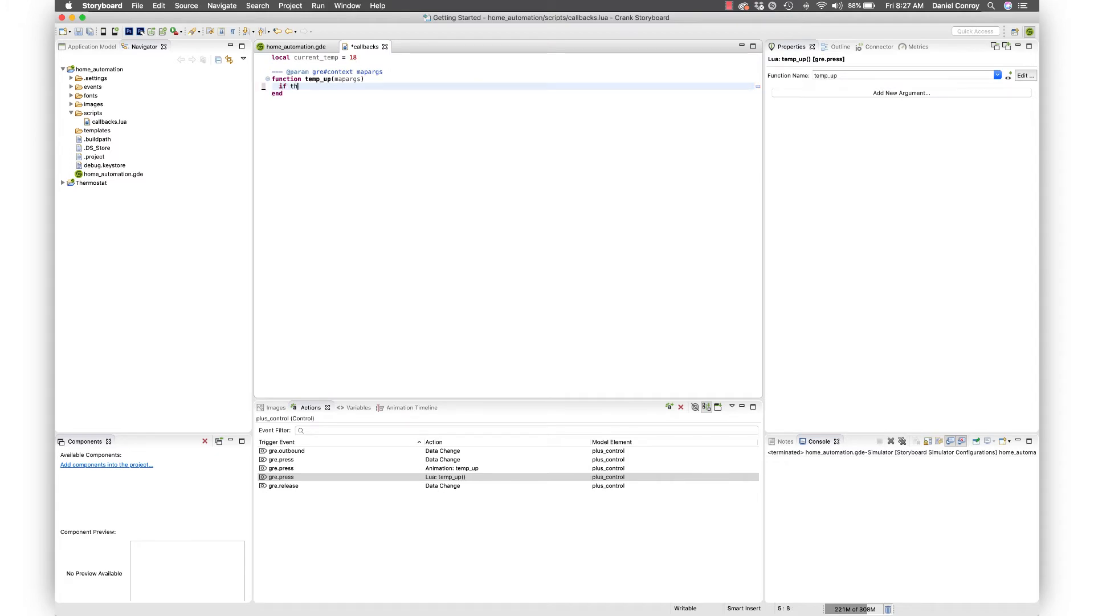
{"action": "type", "text": "current_temp < 4"}
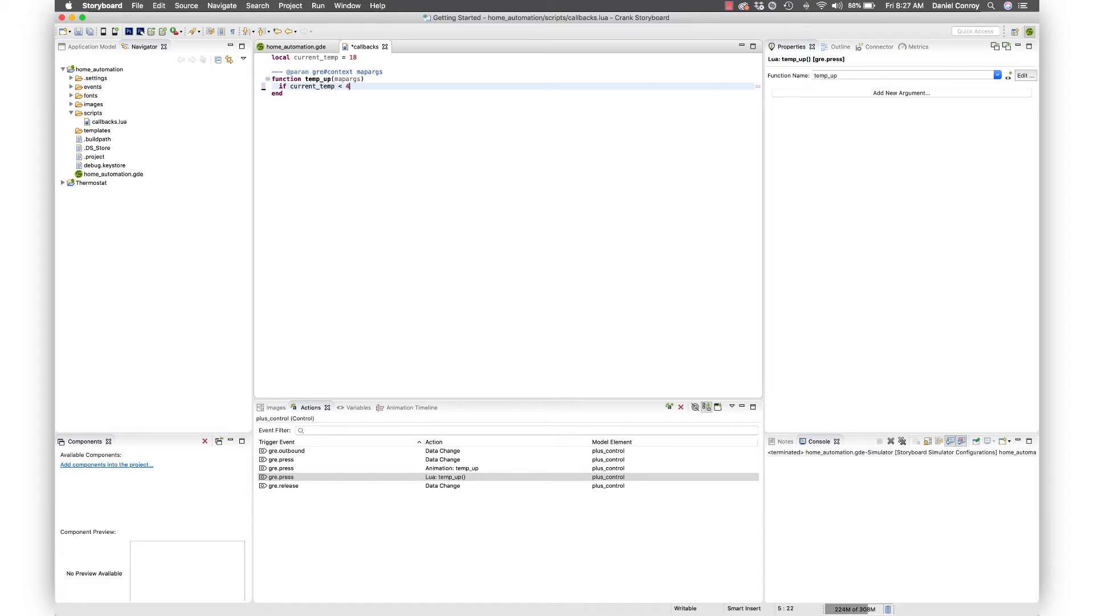
{"action": "type", "text": "0 then"}
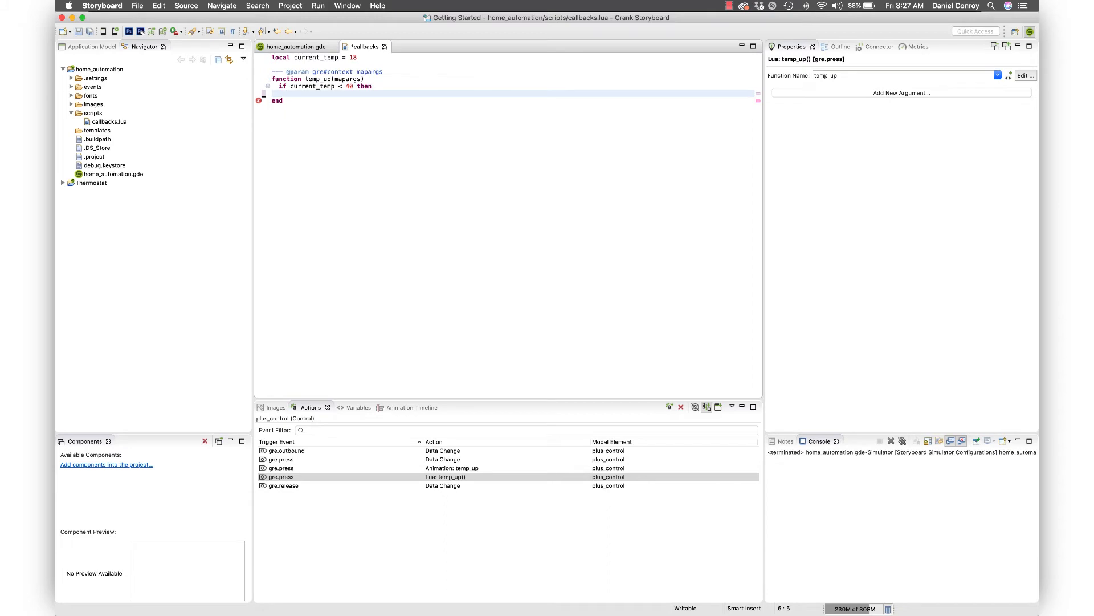
{"action": "type", "text": "current_temp"}
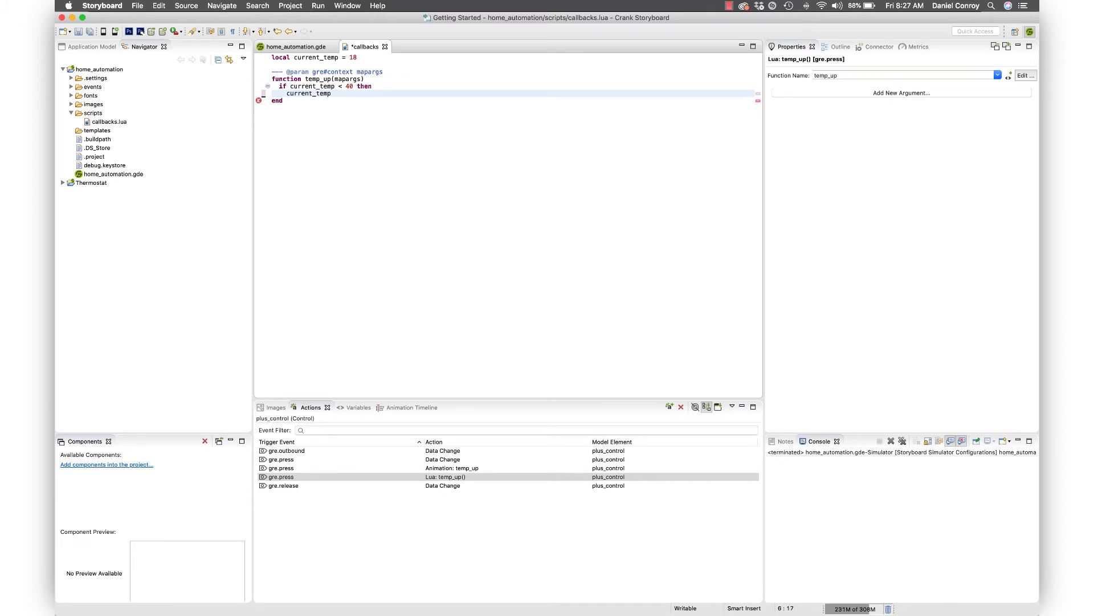
{"action": "type", "text": "="}
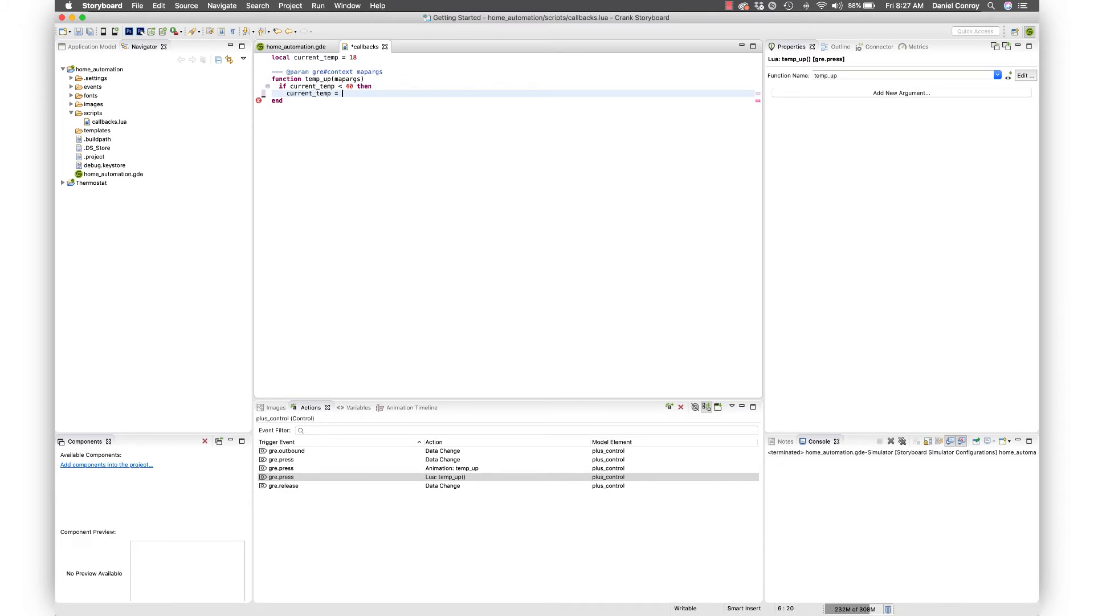
{"action": "type", "text": "current_temp"}
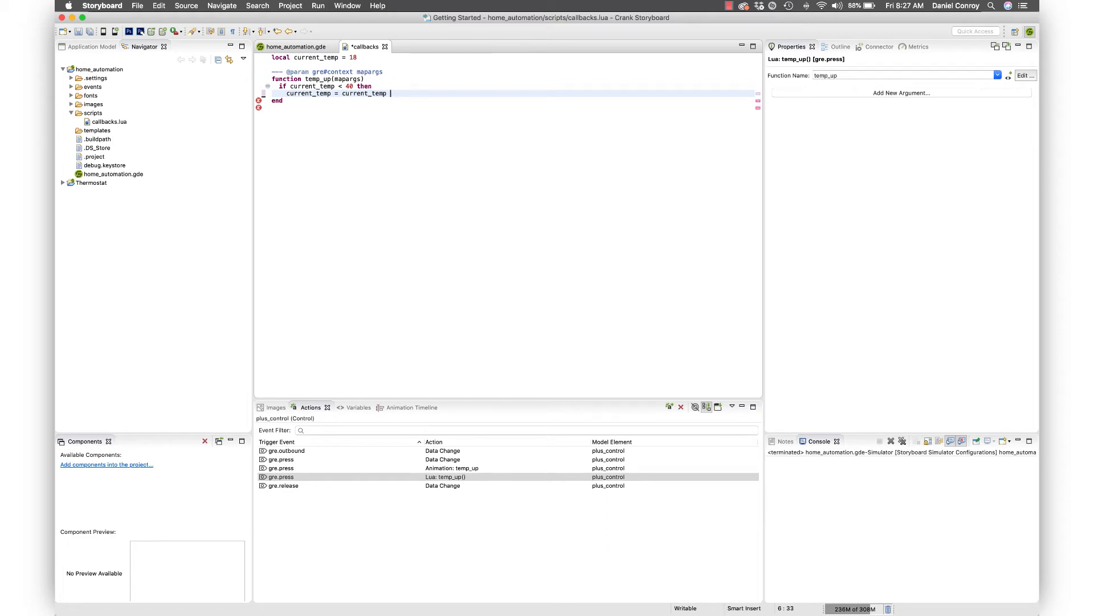
{"action": "type", "text": "+ 1"}
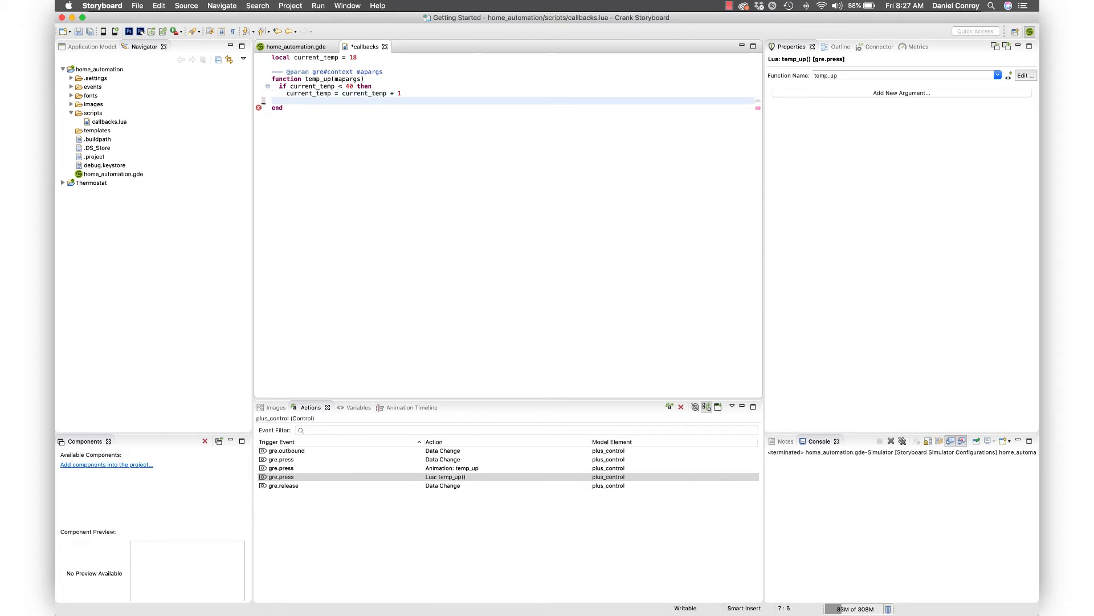
{"action": "type", "text": "print("}
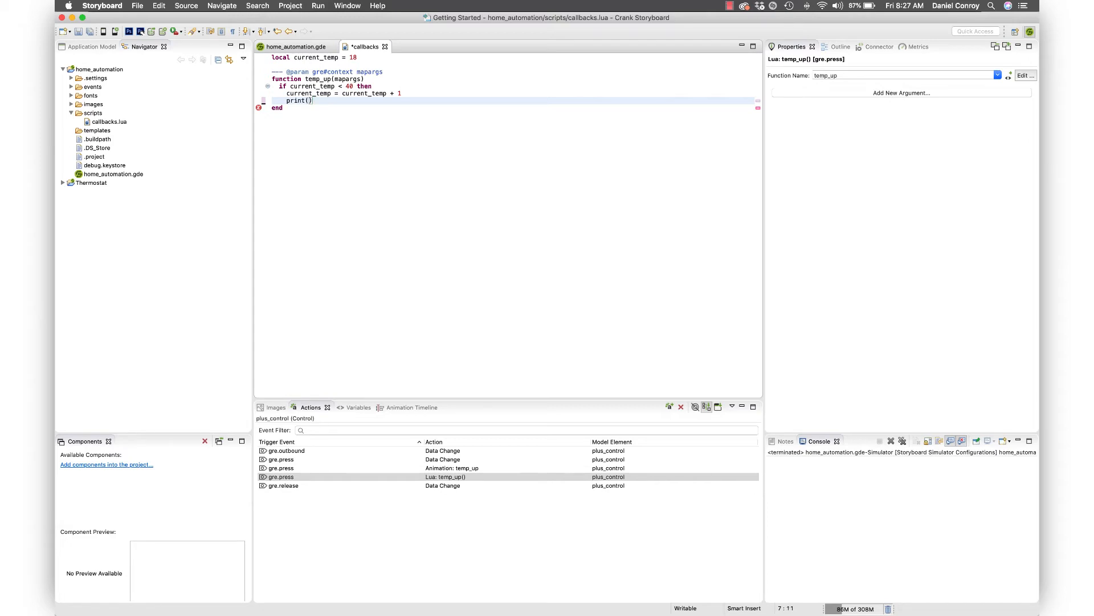
{"action": "type", "text": "current_temp"}
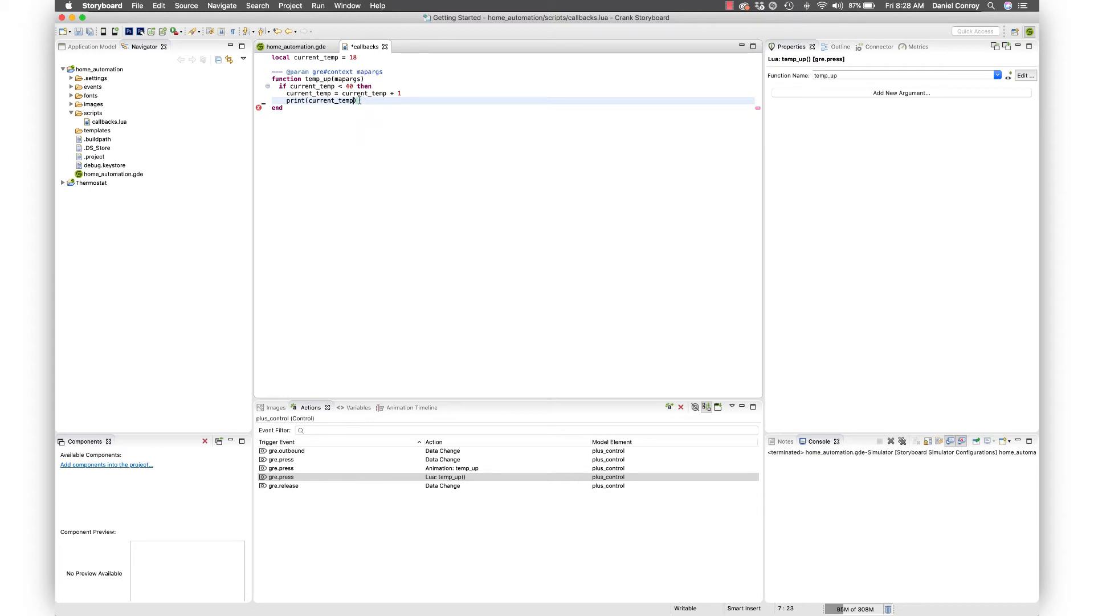
{"action": "key", "text": "Return"}
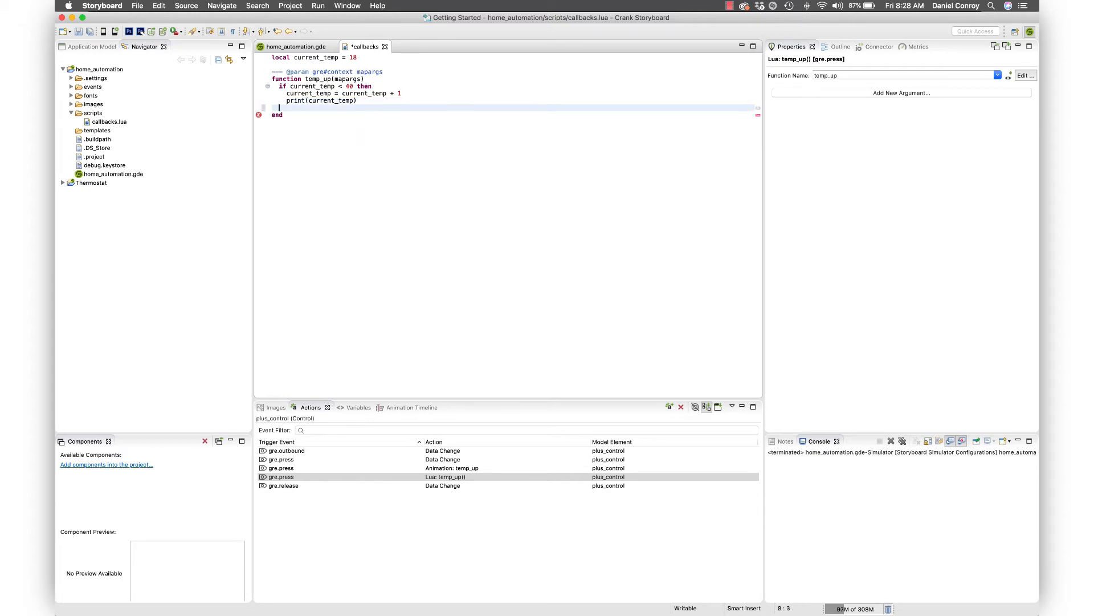
{"action": "type", "text": "end"}
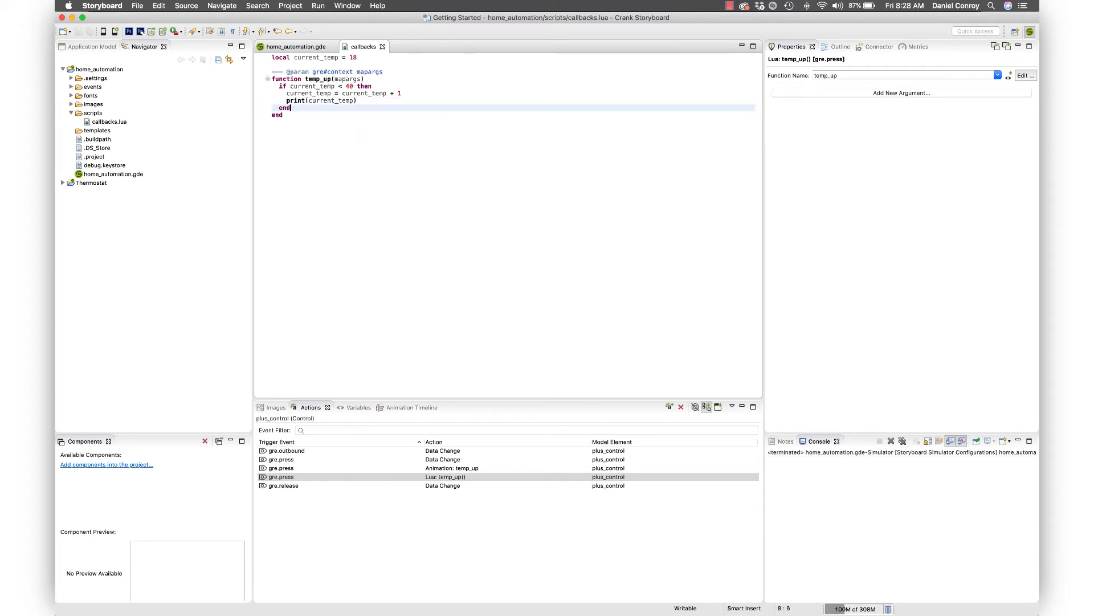
Run the thermostat simulator and press plus three times, watching the Console output
{"action": "left_click", "coordinate": [889, 441]}
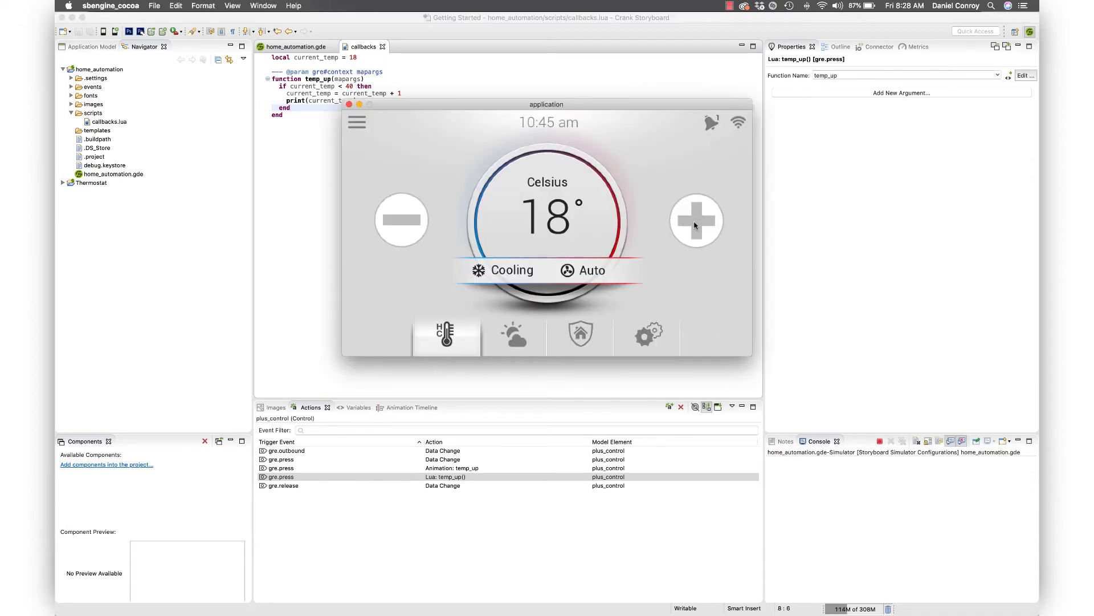
{"action": "left_click", "coordinate": [696, 221]}
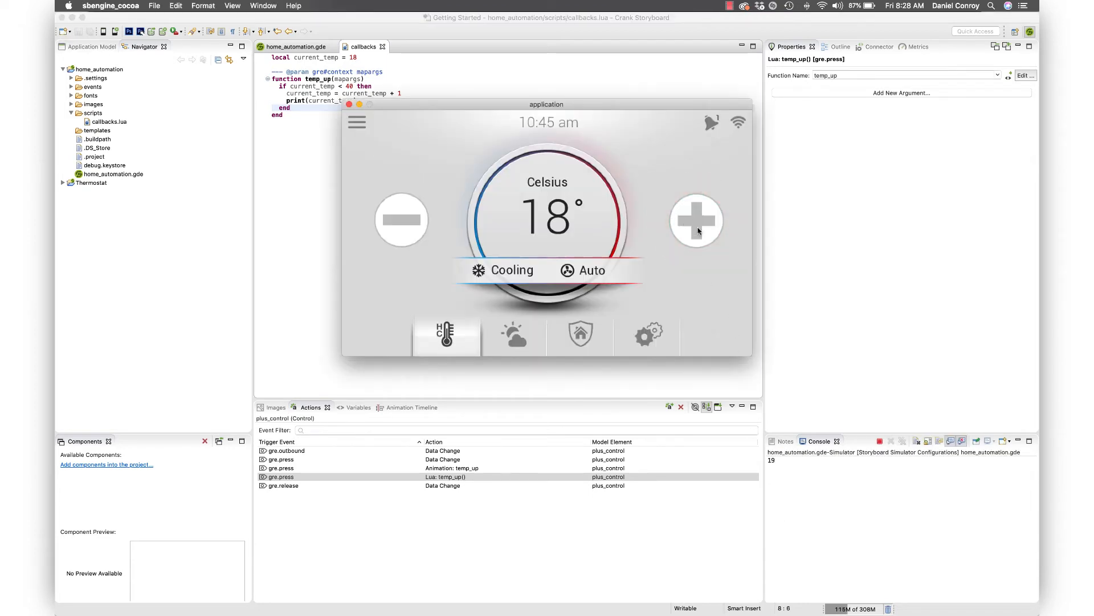
{"action": "left_click", "coordinate": [696, 221]}
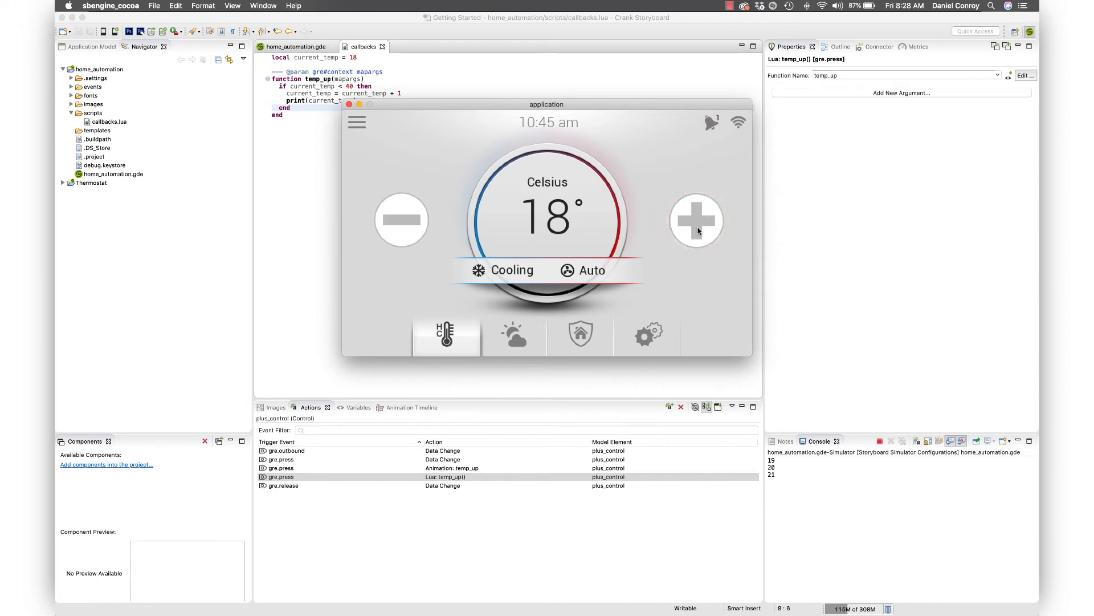
{"action": "left_click", "coordinate": [696, 221]}
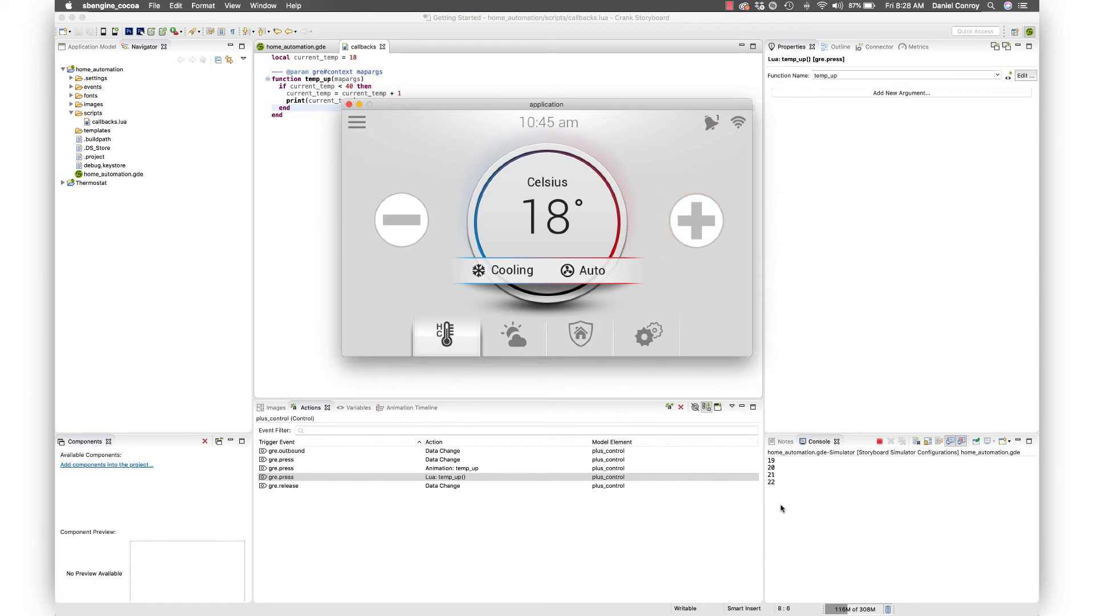
{"action": "mouse_move", "coordinate": [650, 356]}
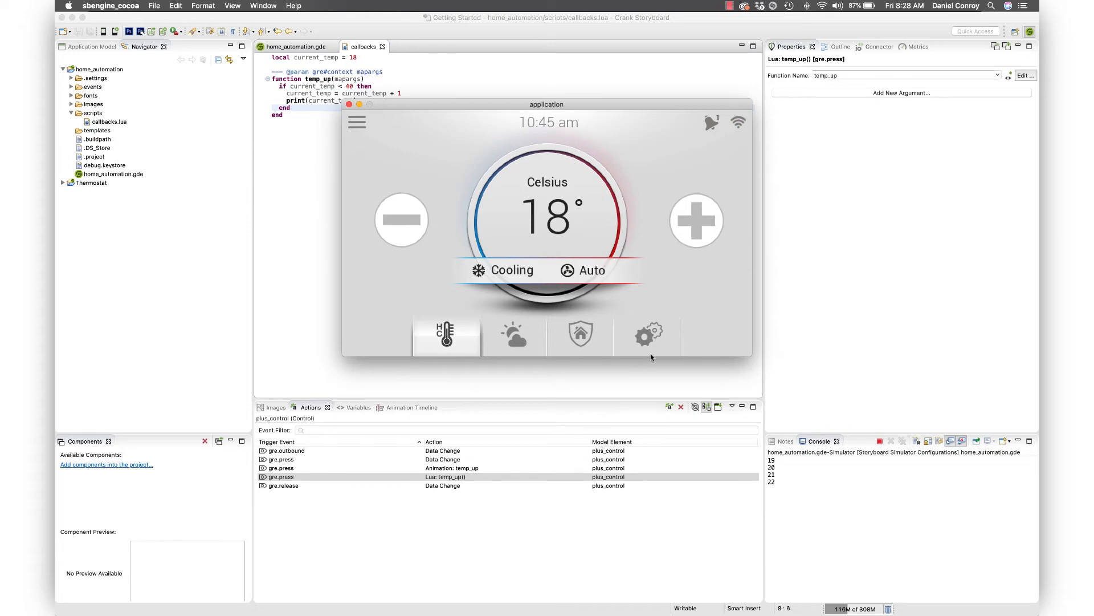
{"action": "mouse_move", "coordinate": [628, 226]}
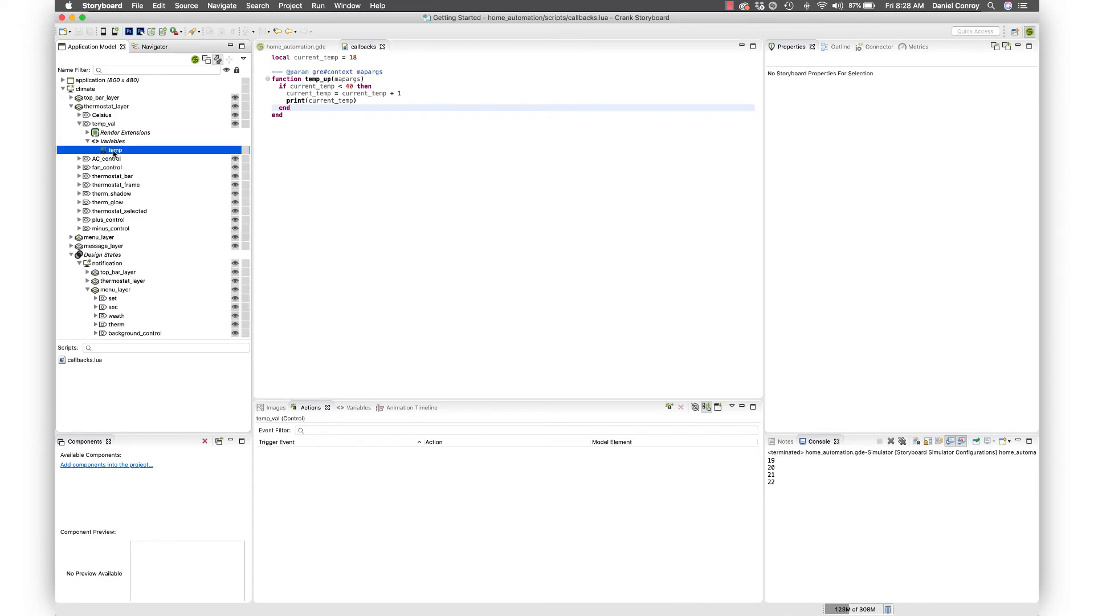
Look up the temp variable path thermostat_layer.temp_val.temp and place the cursor inside temp_up's if block
{"action": "right_click", "coordinate": [114, 149]}
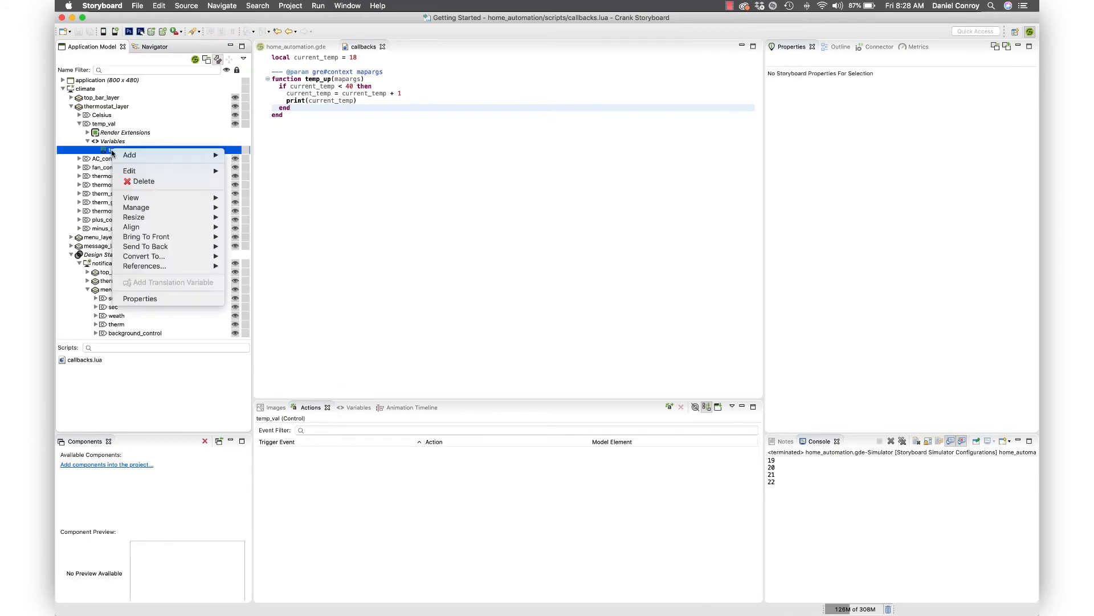
{"action": "mouse_move", "coordinate": [130, 171]}
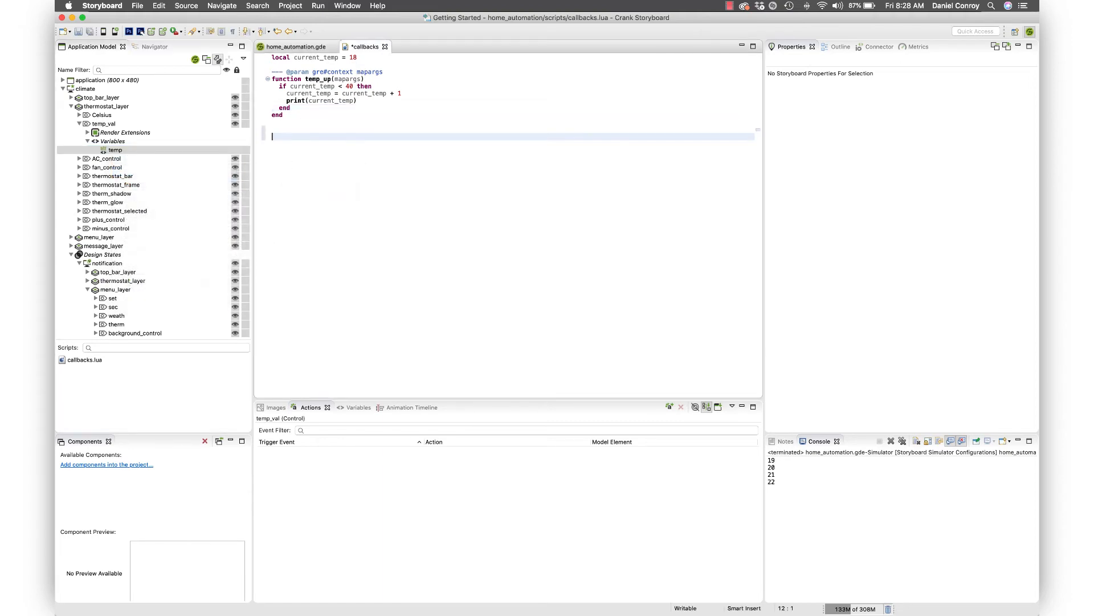
{"action": "type", "text": "\"thermostat_layer.temp_val.temp\""}
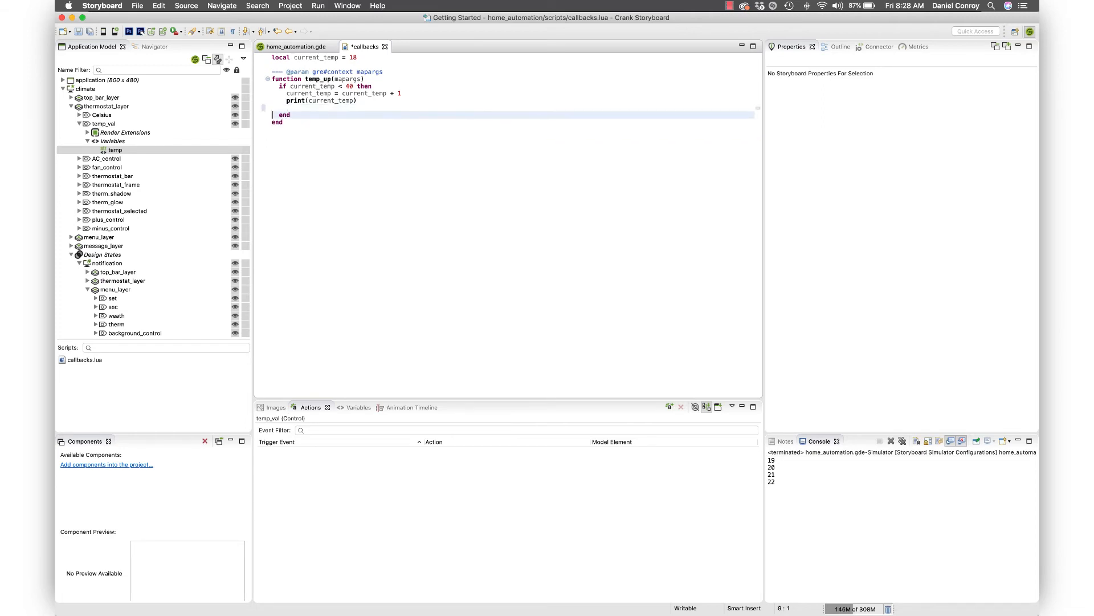
{"action": "left_click", "coordinate": [305, 107]}
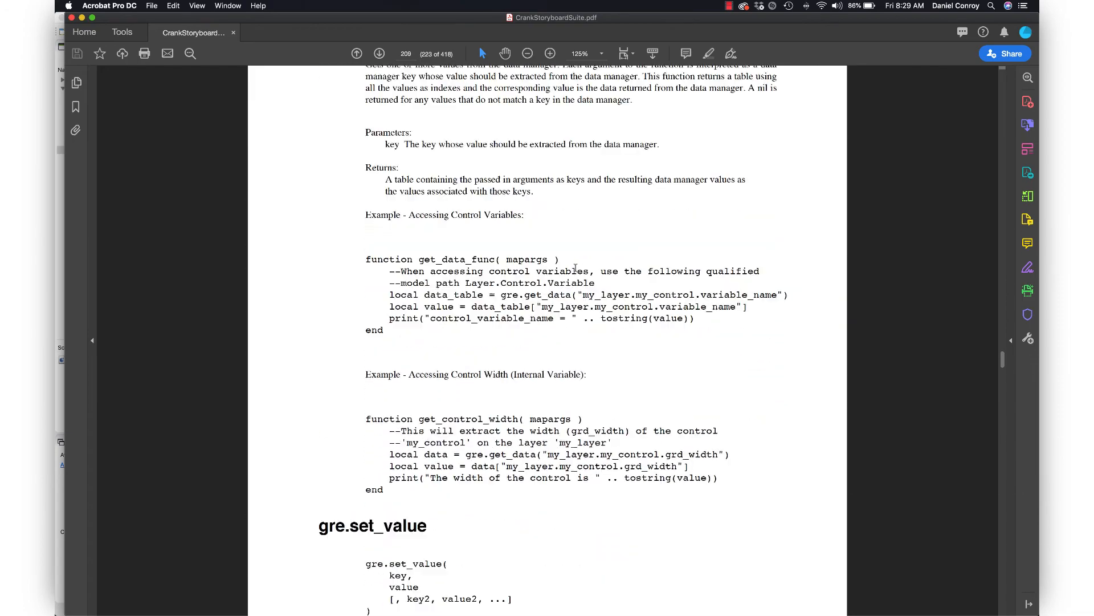
Scroll the reference PDF down to the gre.set_value section on page 209
{"action": "scroll", "scroll_direction": "down", "scroll_amount": 3}
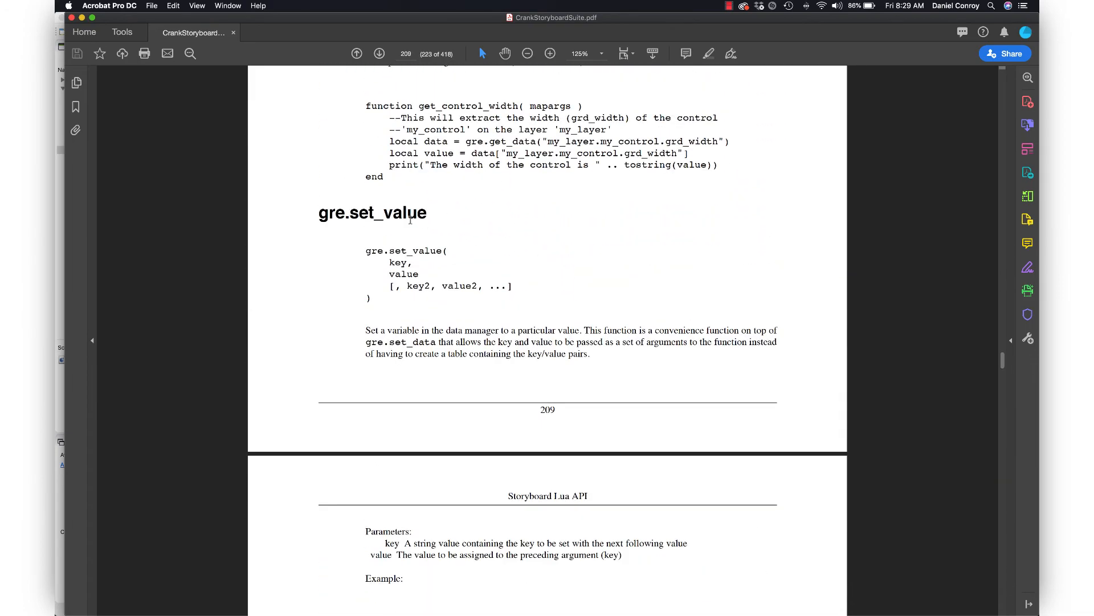
{"action": "mouse_move", "coordinate": [418, 290]}
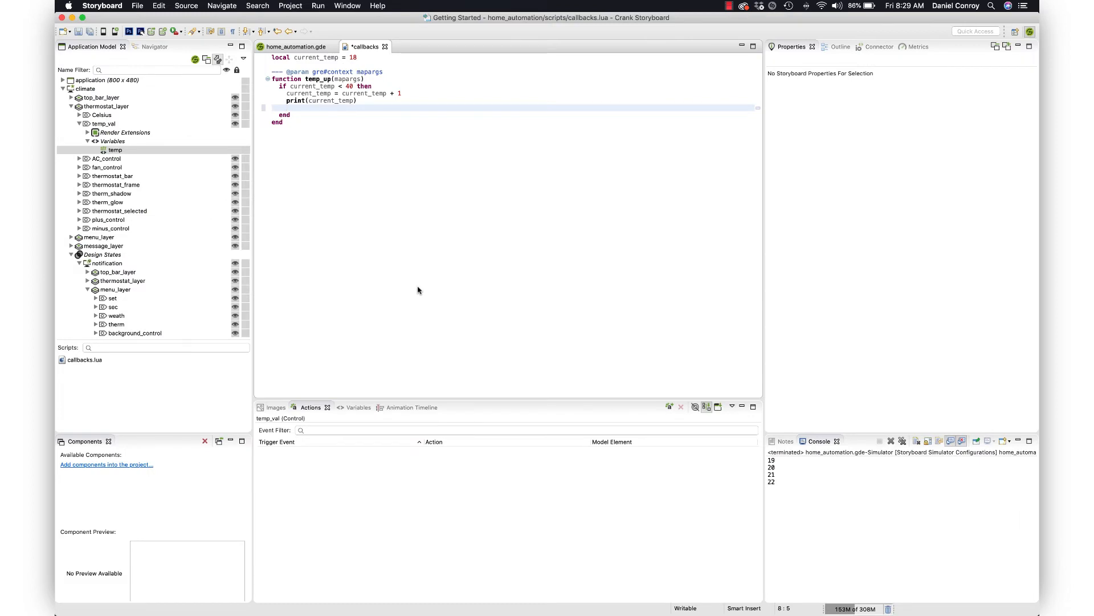
Add gre.set_value("thermostat_layer.temp_val.temp", current_temp) inside temp_up's if block
{"action": "type", "text": "gre."}
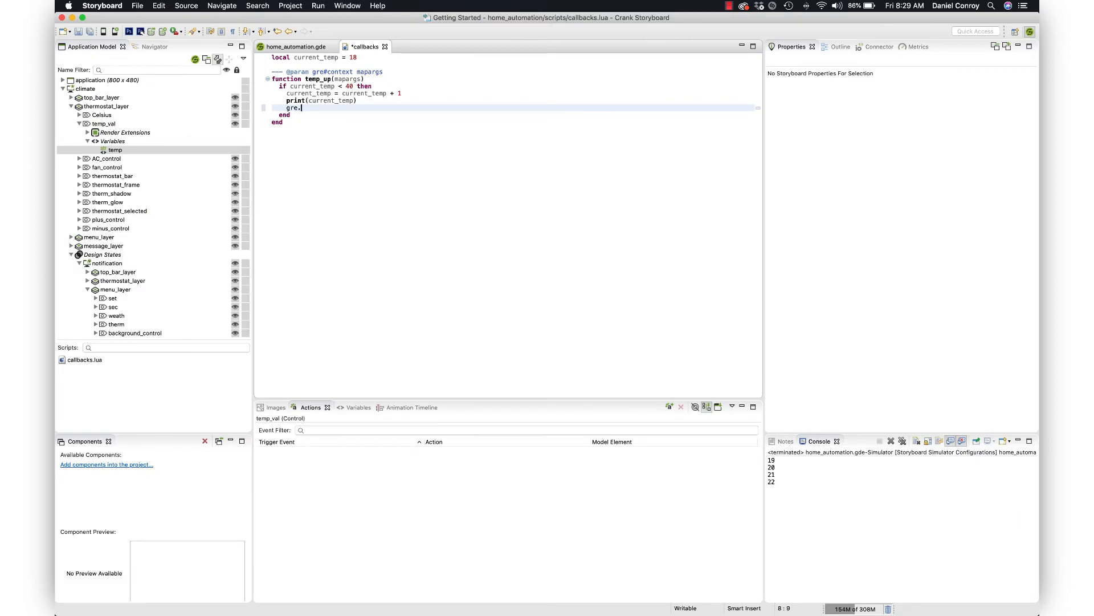
{"action": "type", "text": "set_value(key,value,..."}
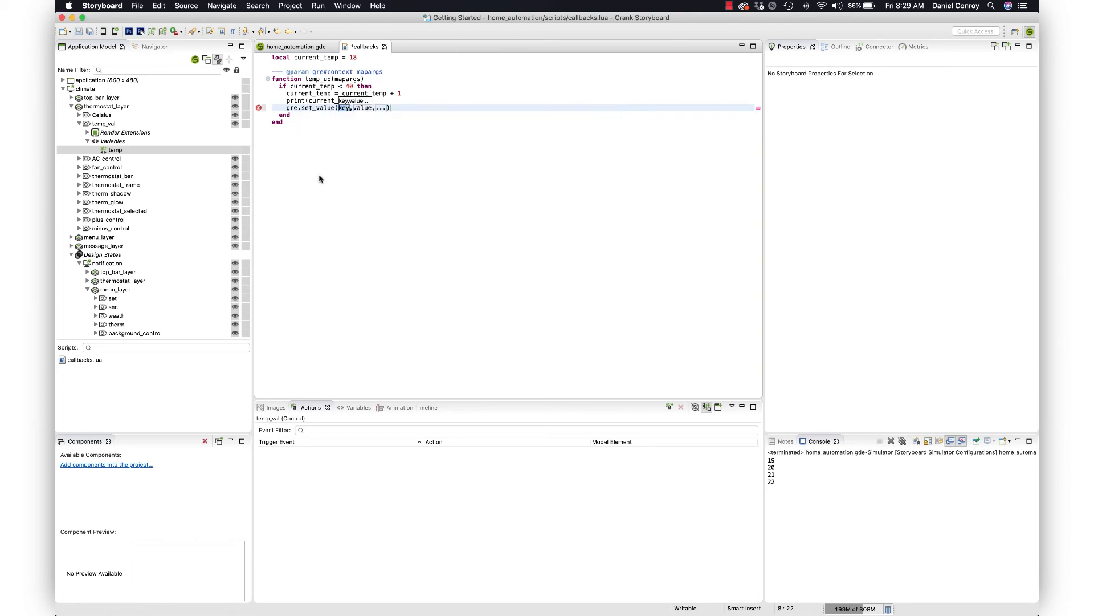
{"action": "type", "text": "\"thermostat_layer.temp_val.temp\", current_temp"}
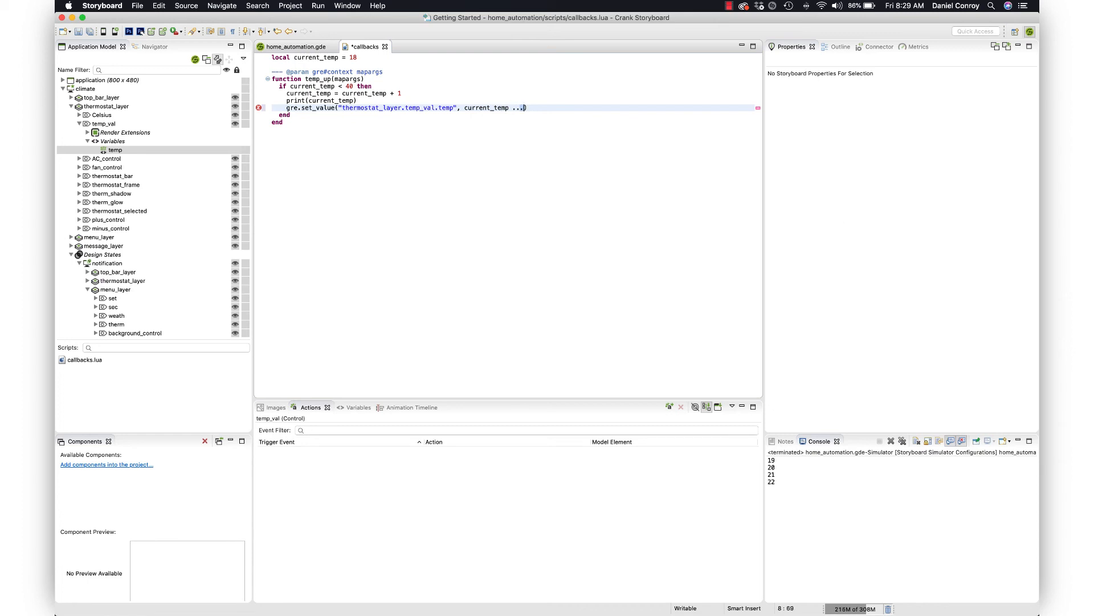
{"action": "type", "text": "''"}
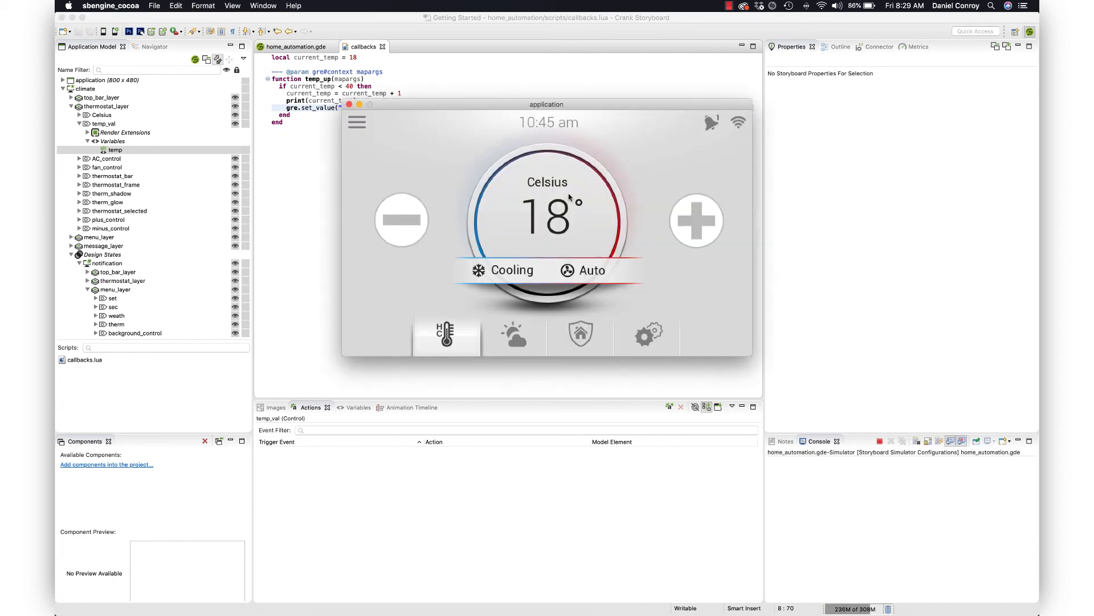
Press the simulator's plus button repeatedly, raising the displayed temperature to 40°
{"action": "left_click", "coordinate": [696, 221]}
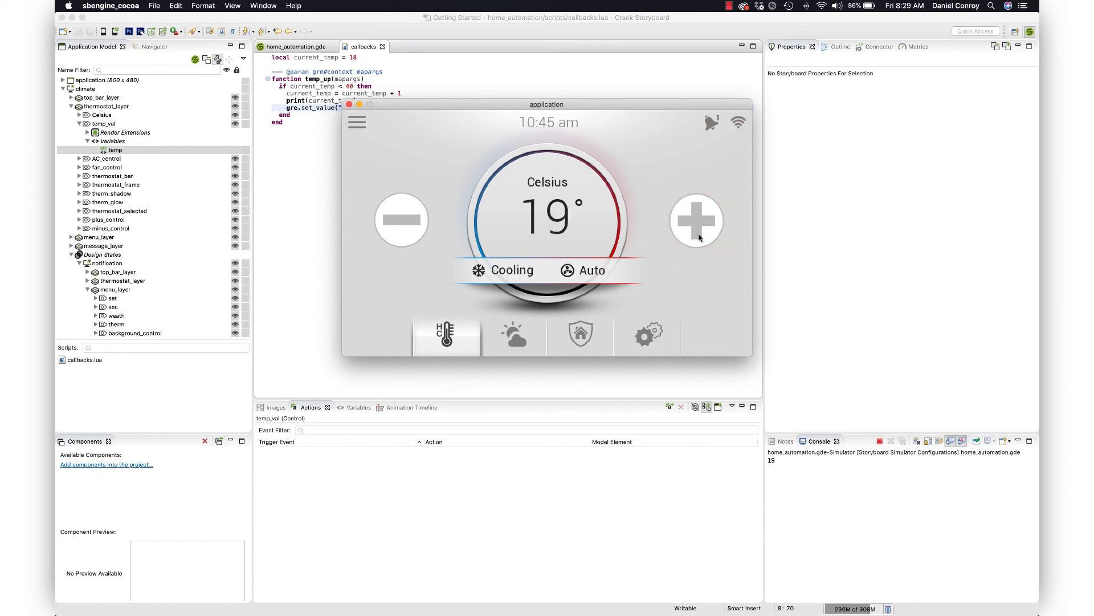
{"action": "left_click", "coordinate": [696, 221]}
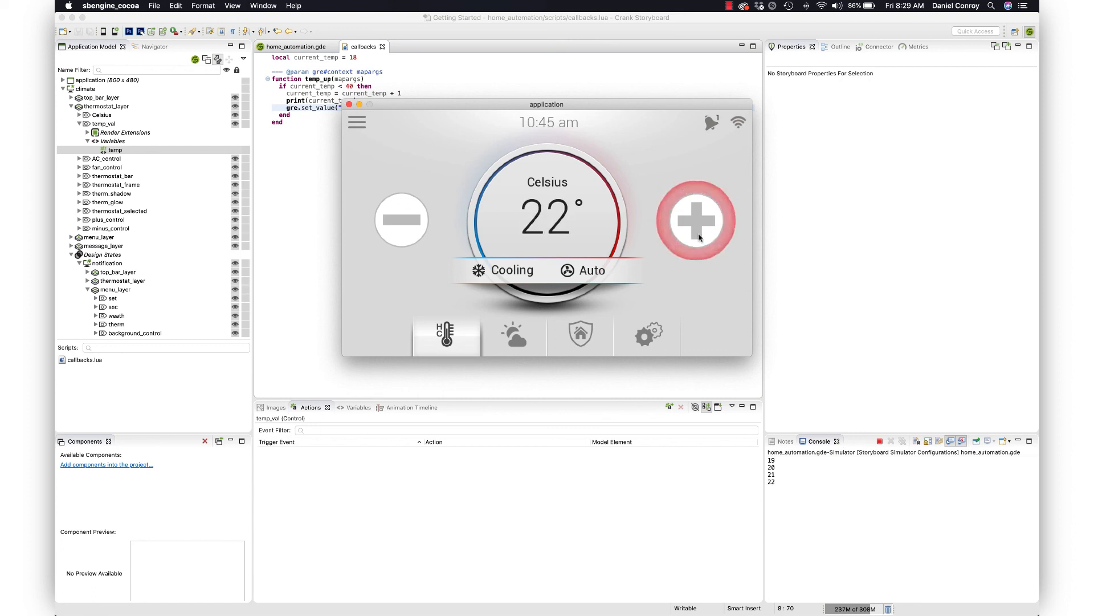
{"action": "left_click", "coordinate": [696, 221]}
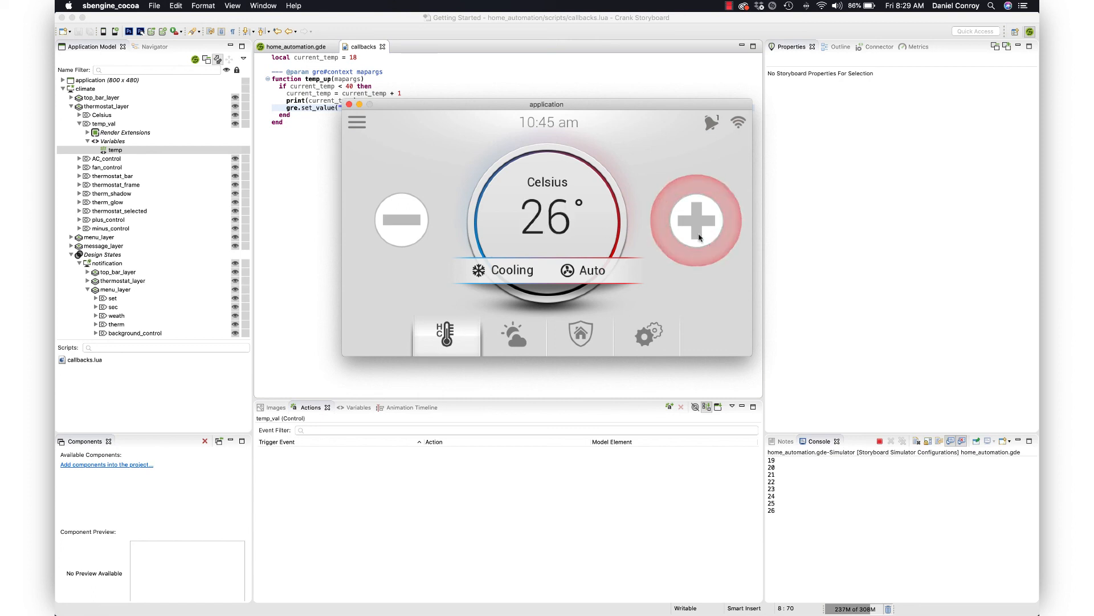
{"action": "left_click", "coordinate": [696, 221]}
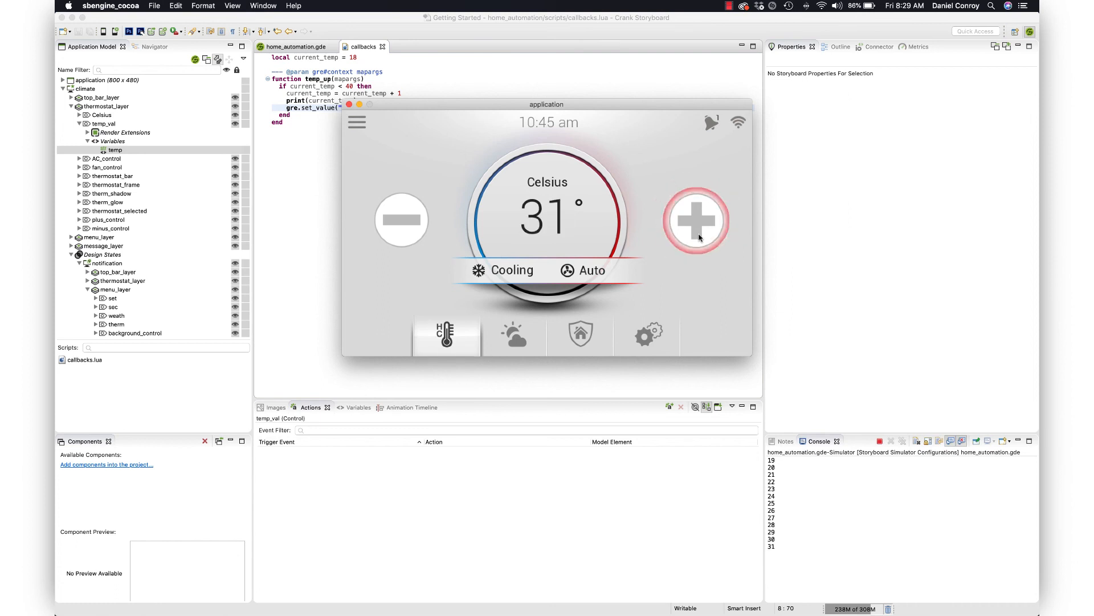
{"action": "left_click", "coordinate": [696, 220]}
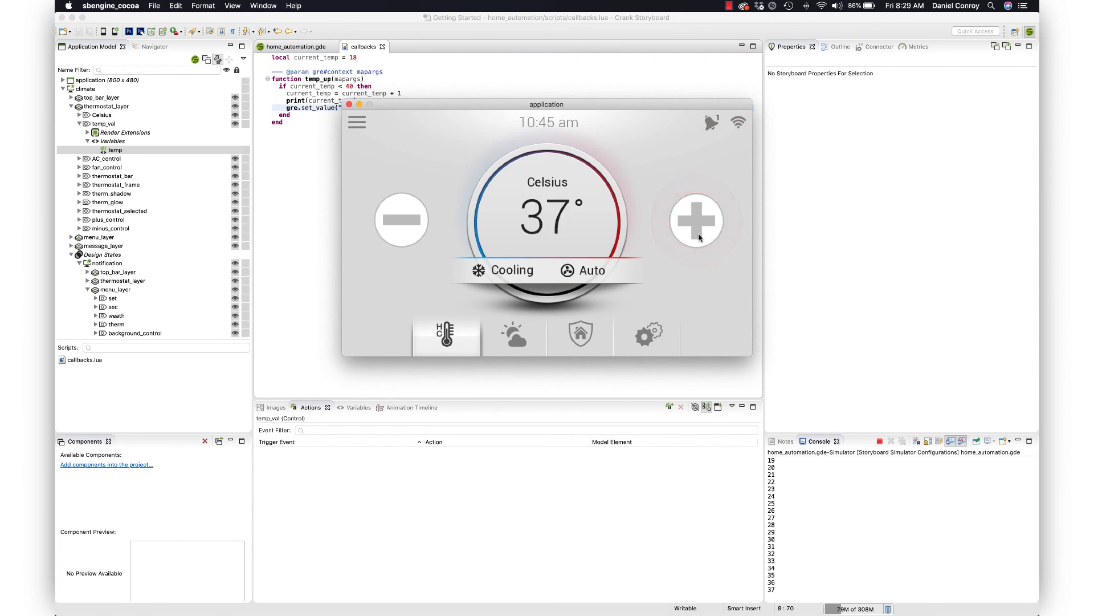
{"action": "left_click", "coordinate": [696, 221]}
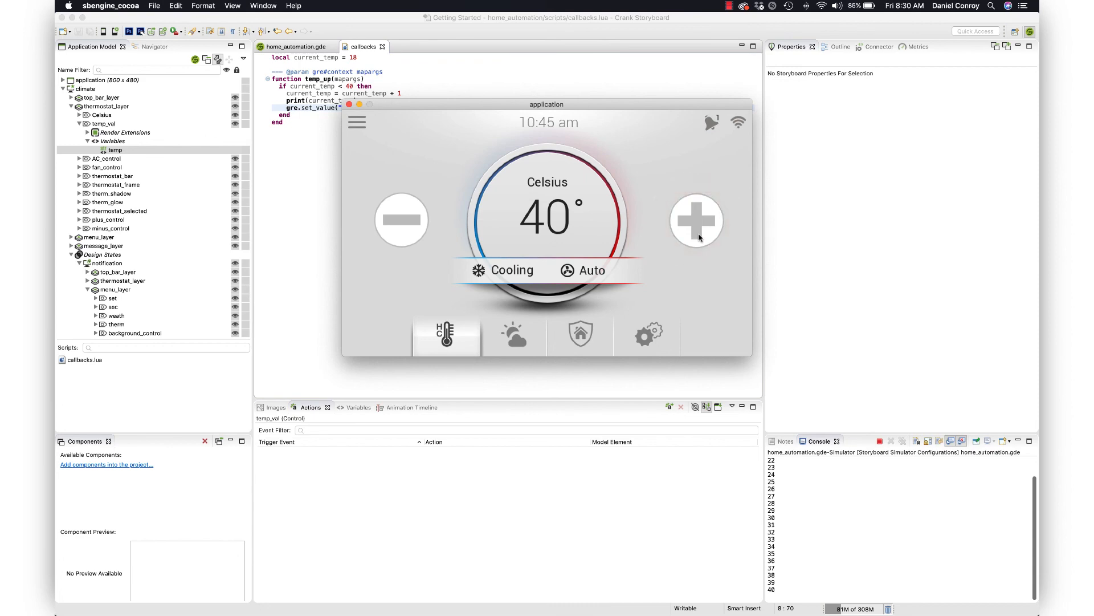